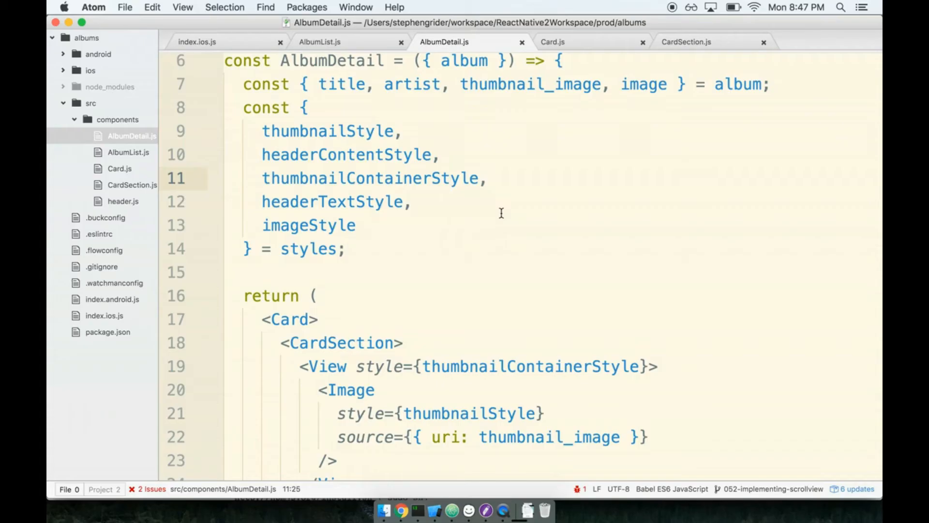
# Choose New File from the src/components folder's context menu in the tree view
pyautogui.click(450, 178)
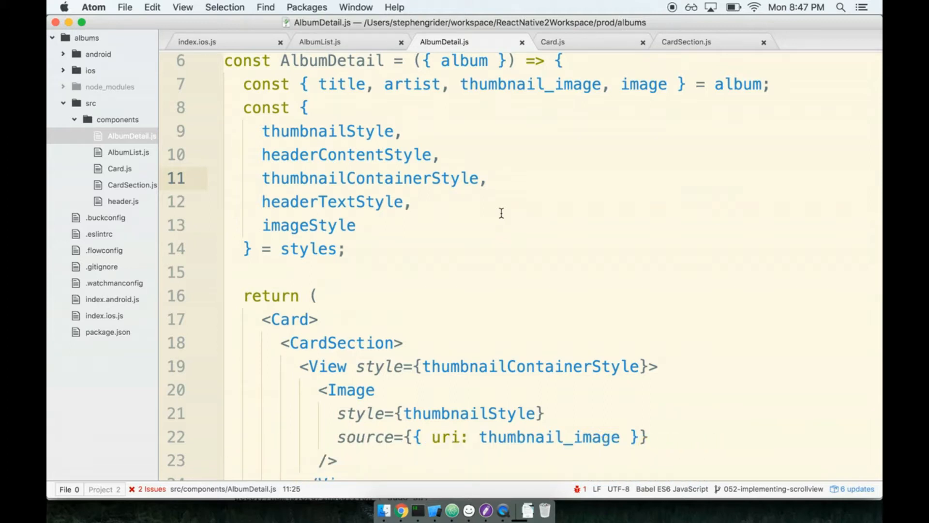
pyautogui.click(452, 178)
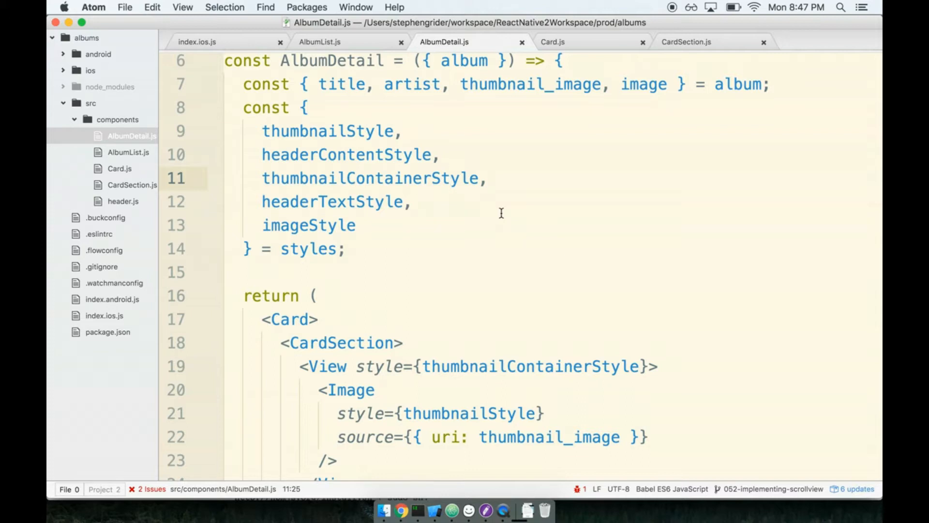
pyautogui.click(450, 178)
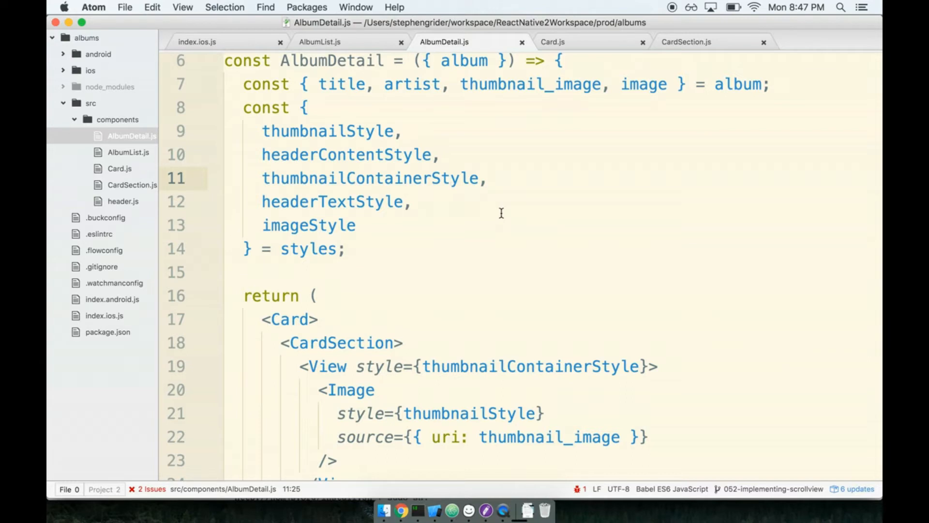
pyautogui.click(450, 178)
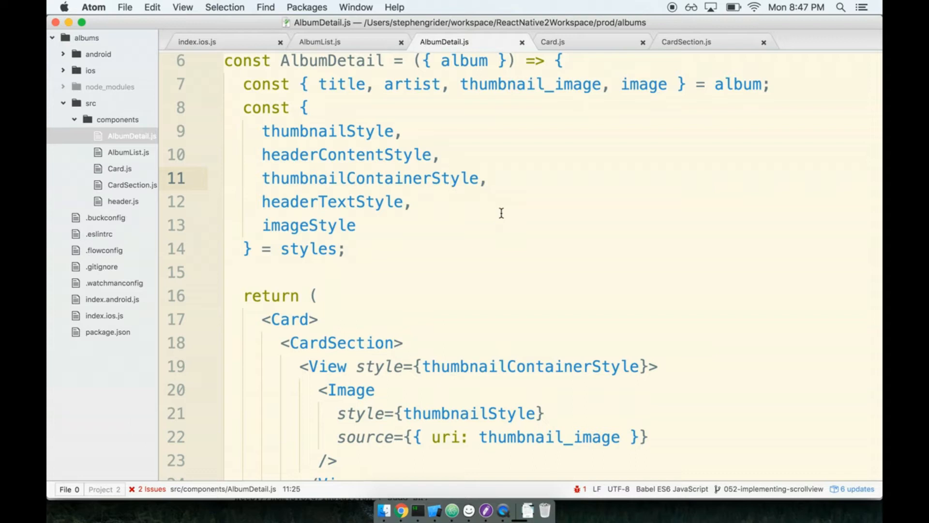
pyautogui.click(449, 178)
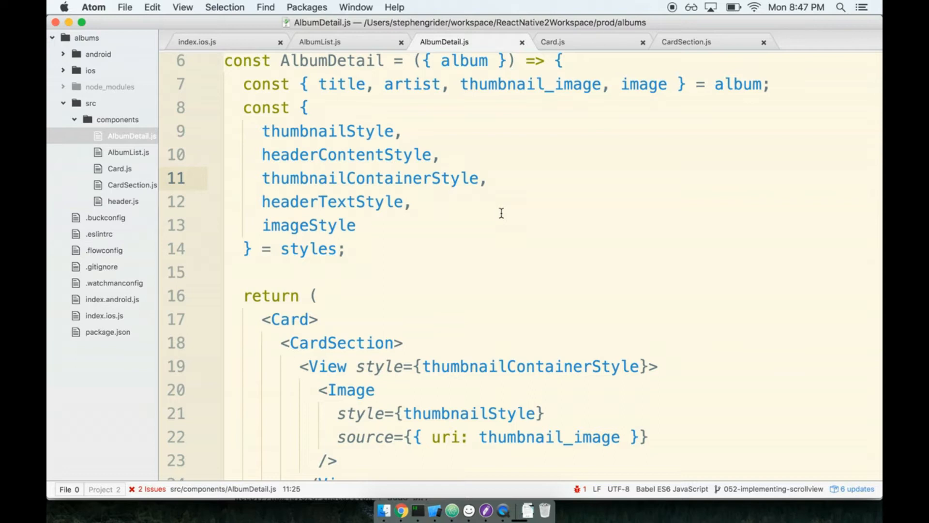
pyautogui.click(450, 178)
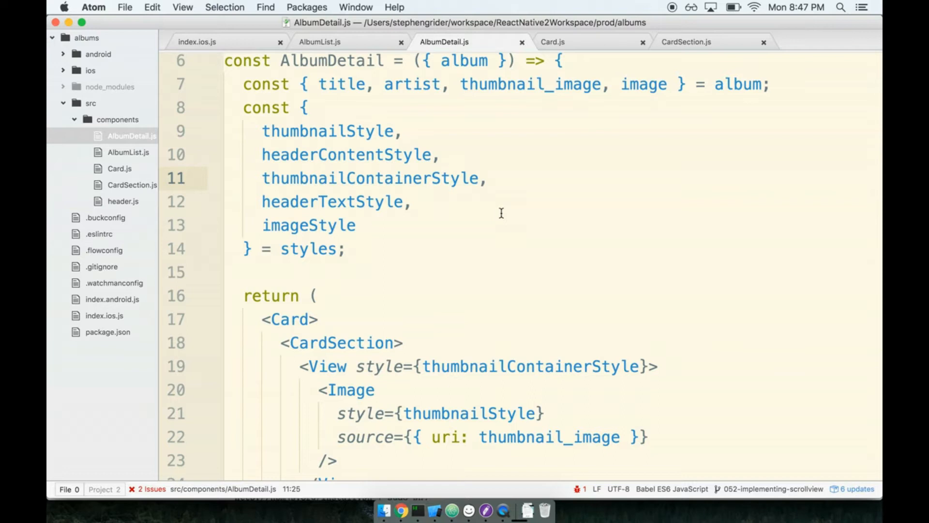
pyautogui.click(450, 178)
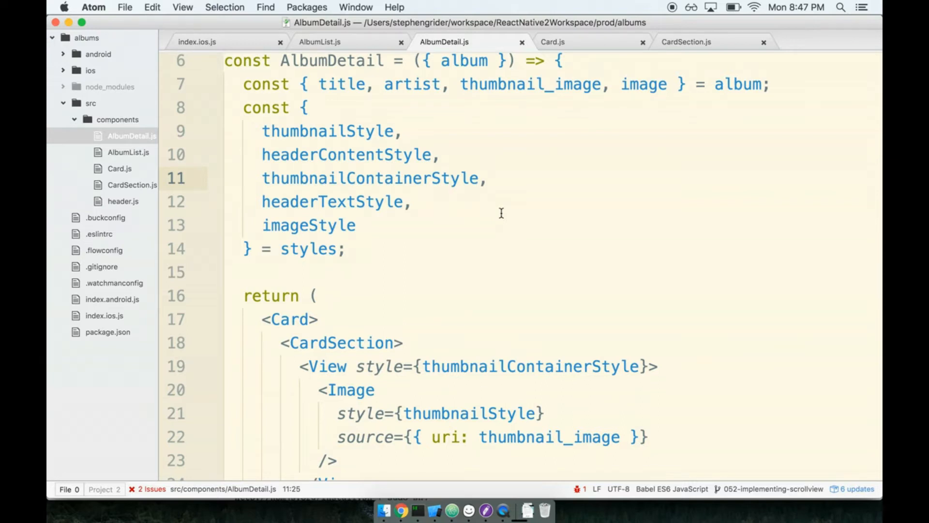
pyautogui.click(450, 178)
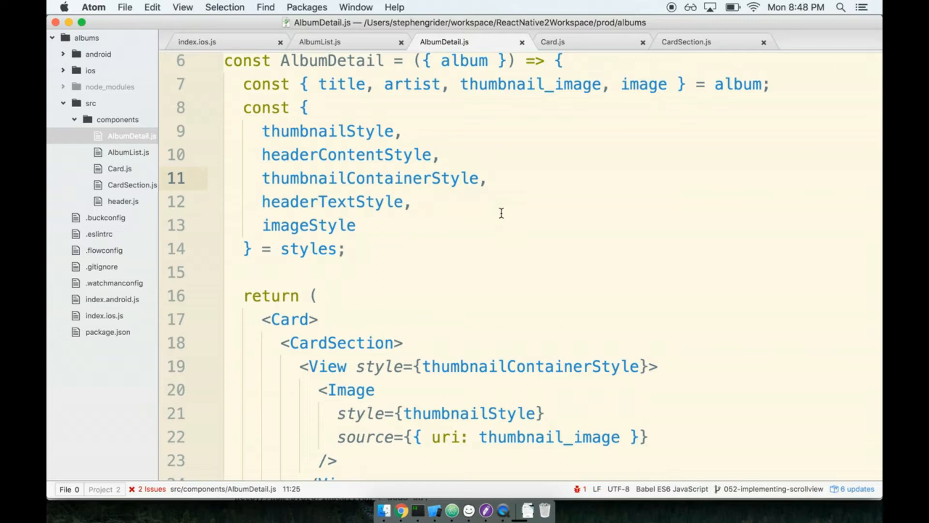
pyautogui.click(449, 177)
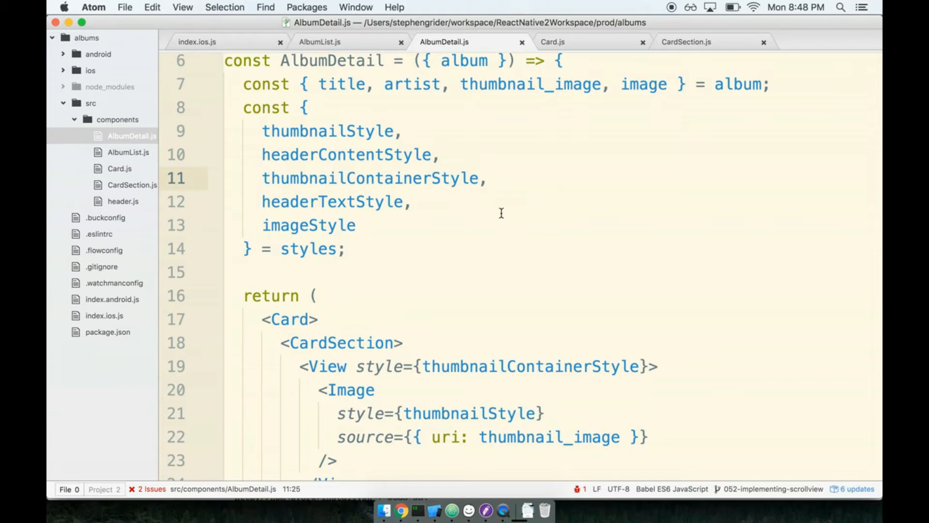
pyautogui.click(451, 178)
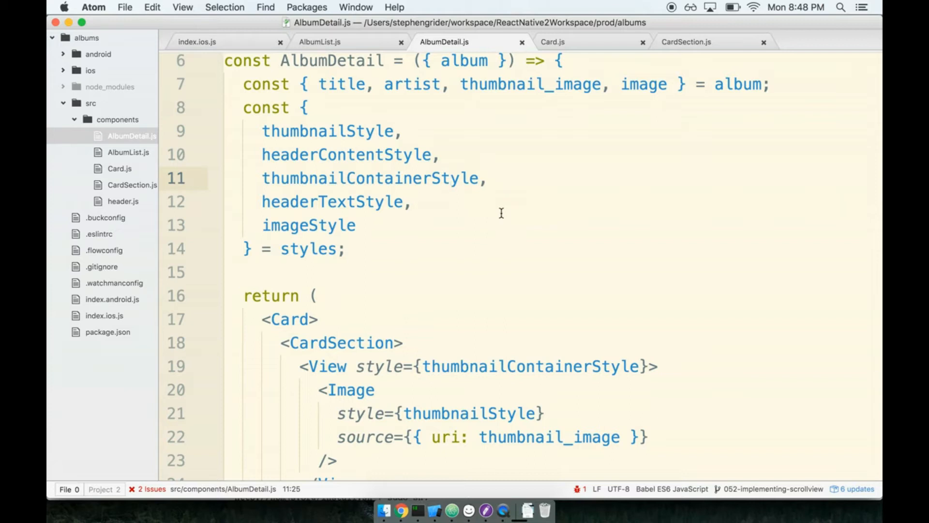
pyautogui.click(450, 178)
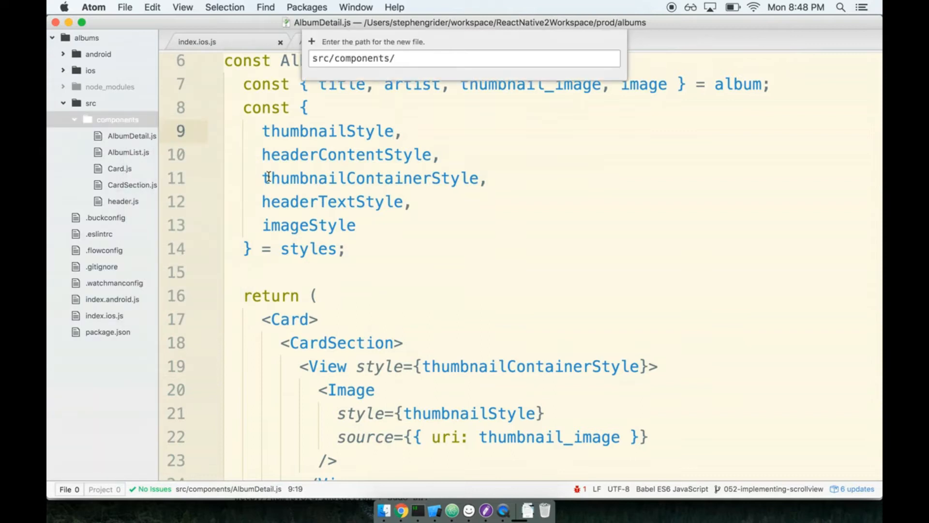
# Name the new file Button.js and confirm it
pyautogui.write('Butt')
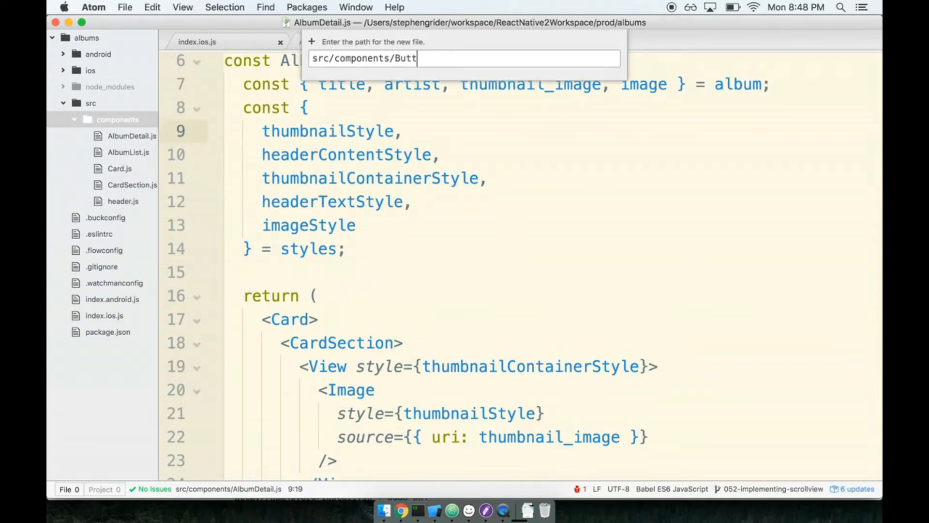
pyautogui.press('Enter')
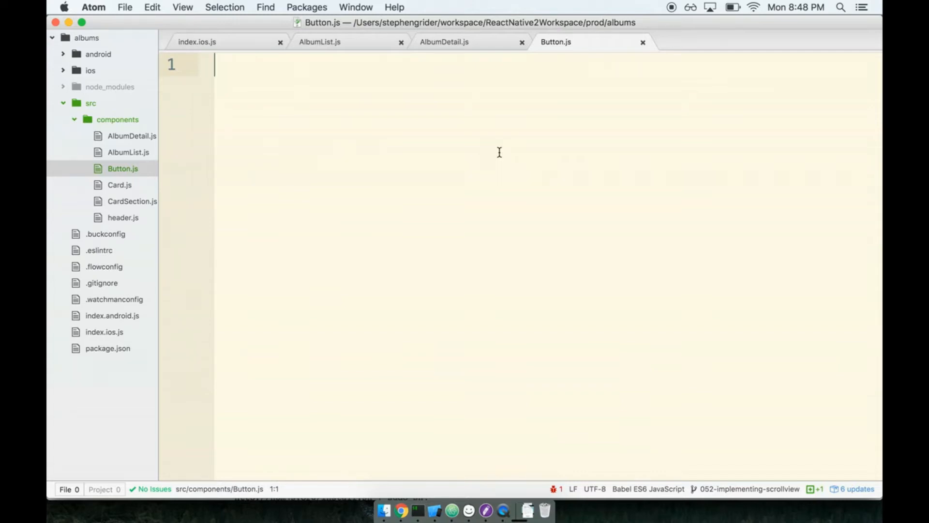
# Import React and 'react-native', then start the Button arrow function
pyautogui.write("import React from 'react';")
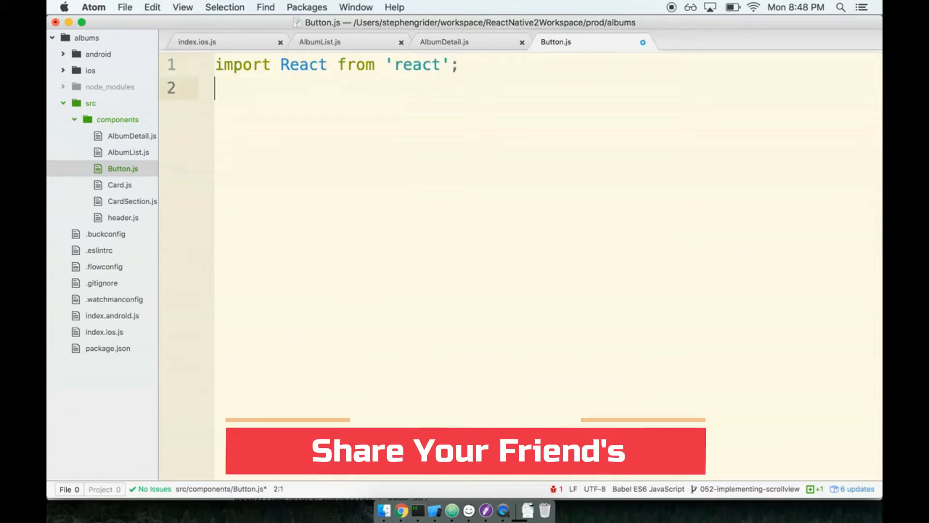
pyautogui.write('import { Text')
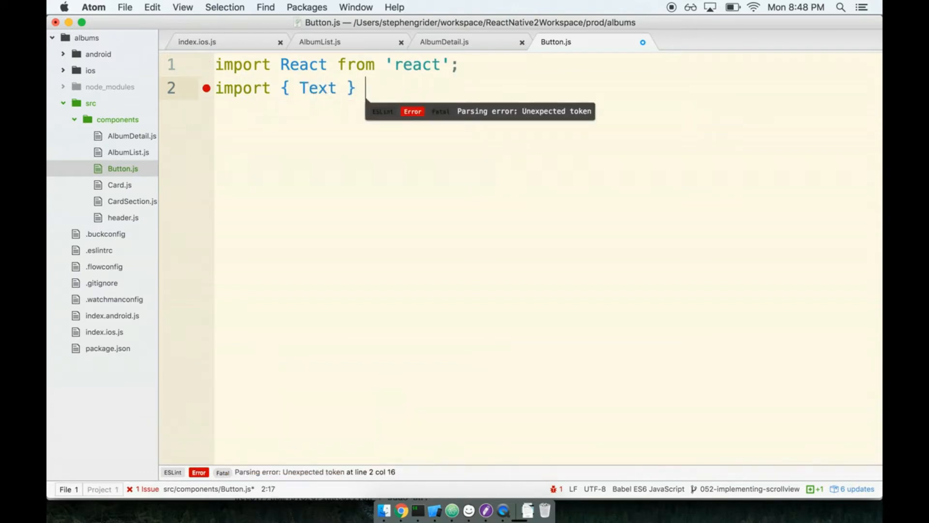
pyautogui.write("from 'react-native';")
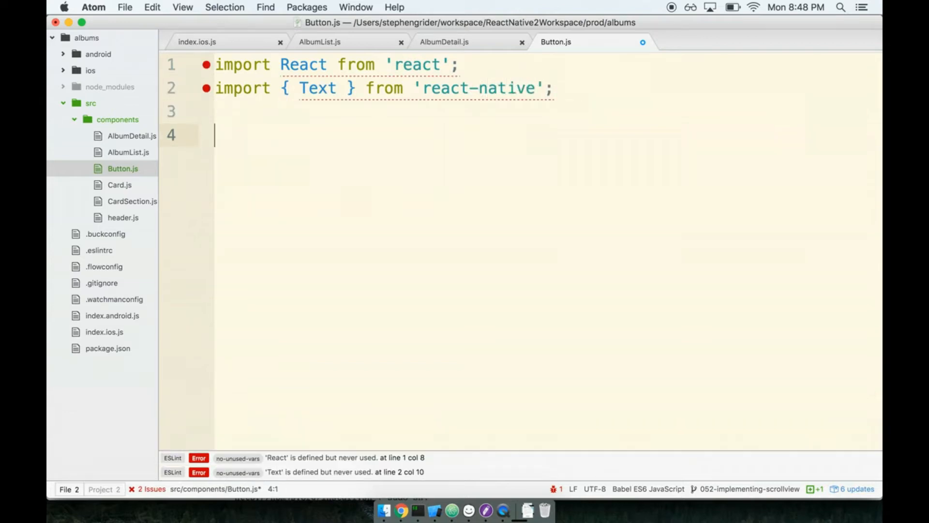
pyautogui.write('const Button')
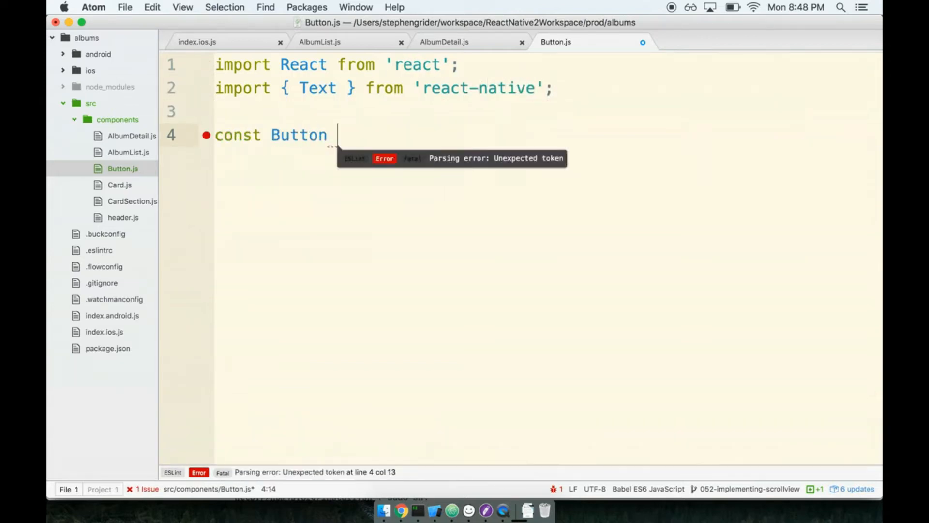
pyautogui.write('= () => {')
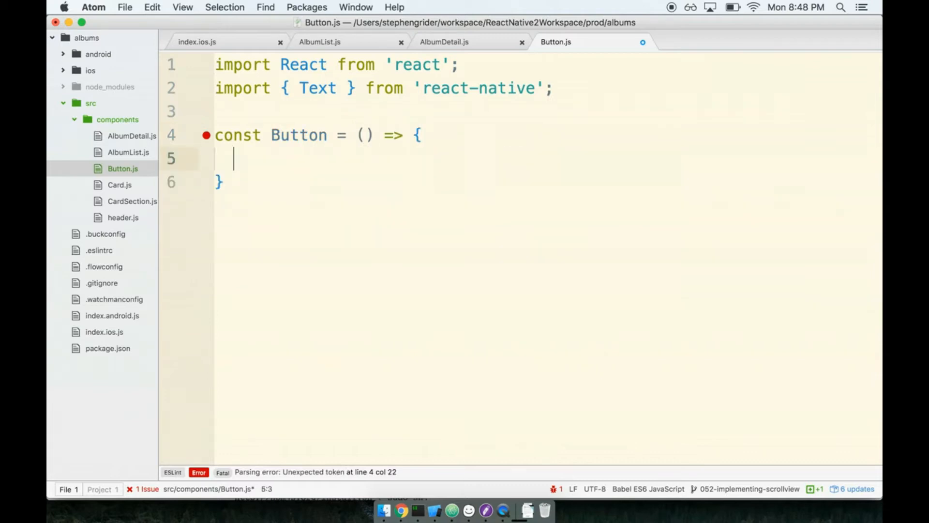
# Return <Text>Click me!!!</Text>, export Button by default, and save the file
pyautogui.write('return (')
pyautogui.click(548, 182)
pyautogui.write(';')
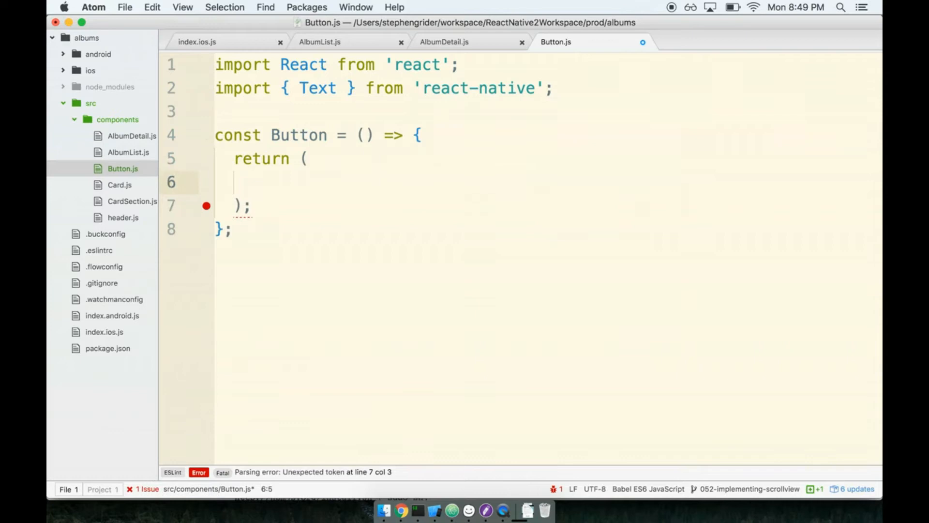
pyautogui.write('<Text></Text')
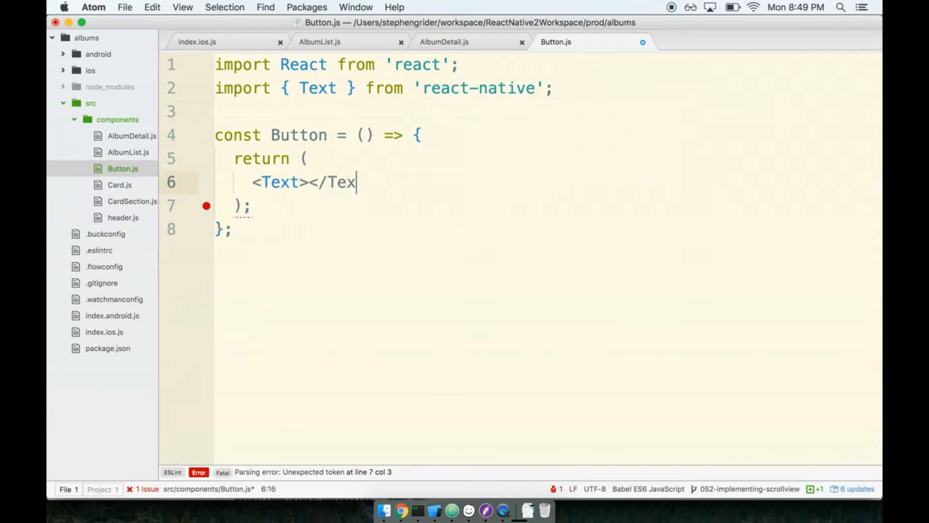
pyautogui.write('t>')
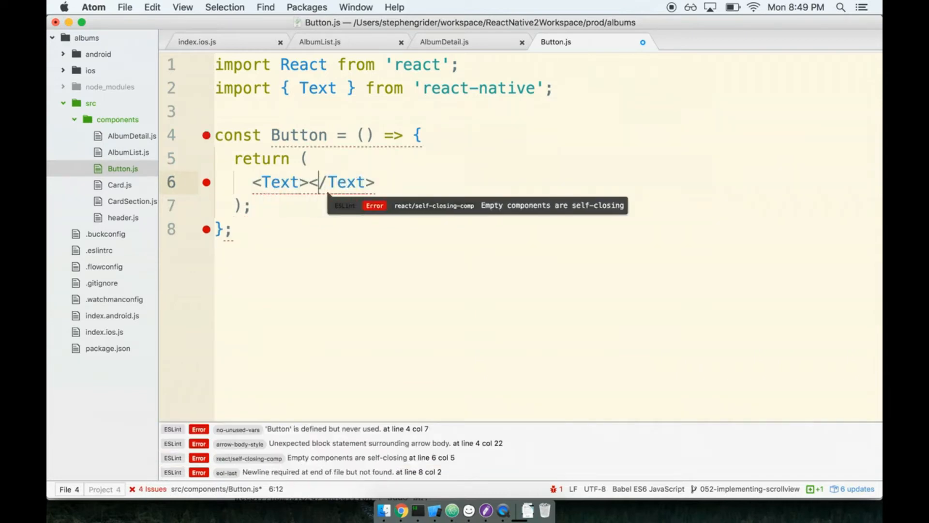
pyautogui.write('Click me')
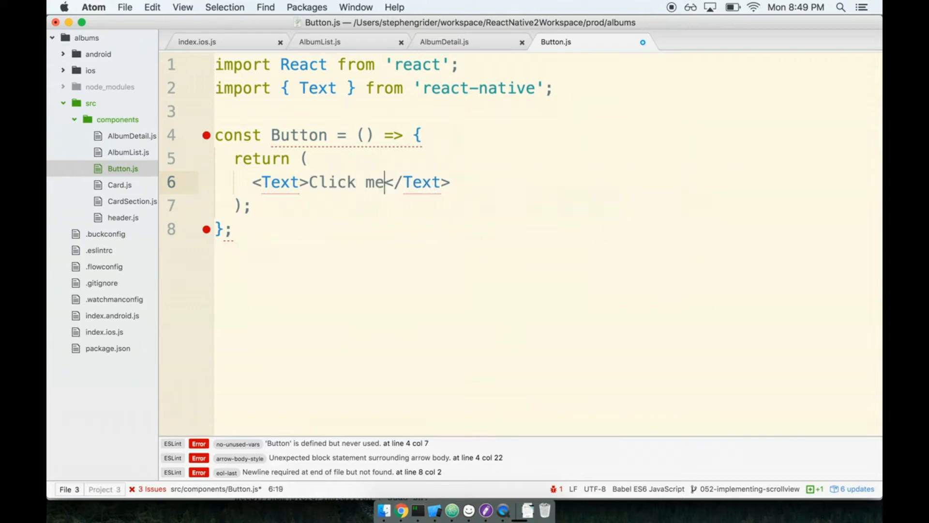
pyautogui.write('!!!')
pyautogui.write('export default Bu')
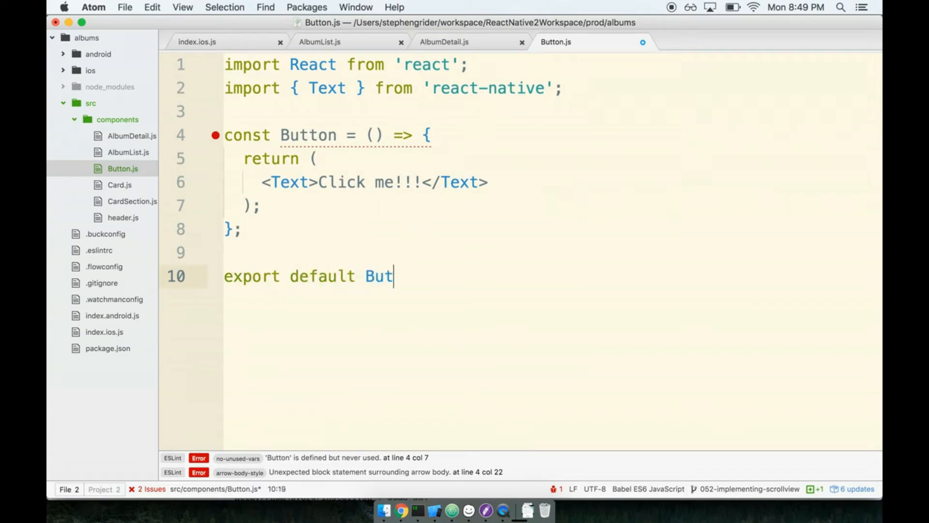
pyautogui.write('ton;')
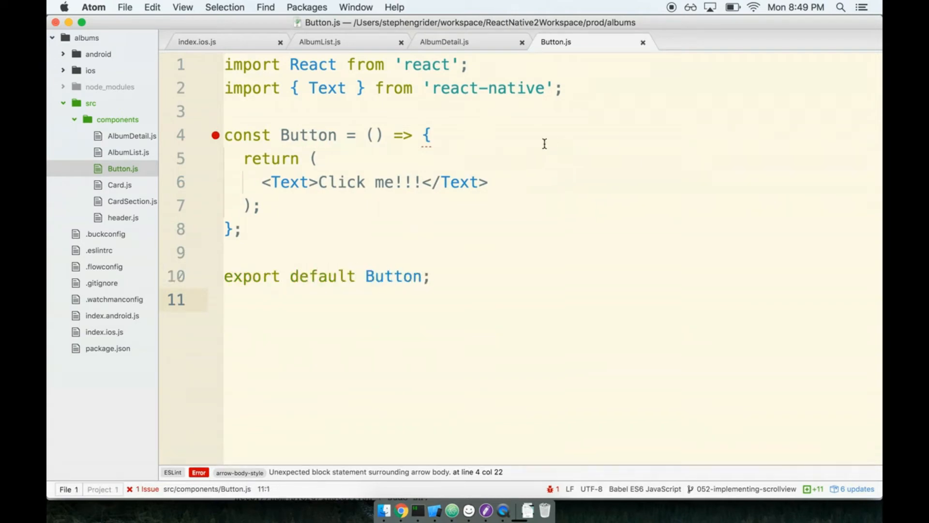
pyautogui.click(429, 136)
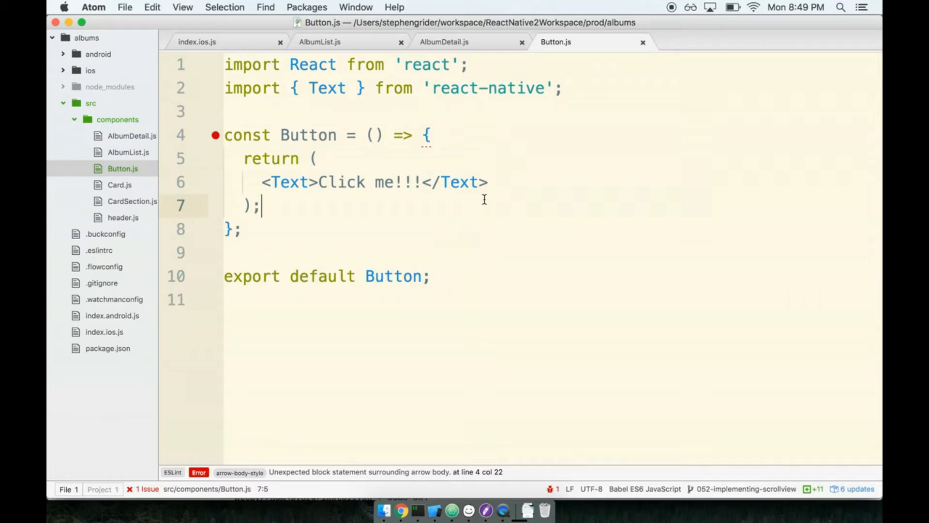
pyautogui.click(448, 42)
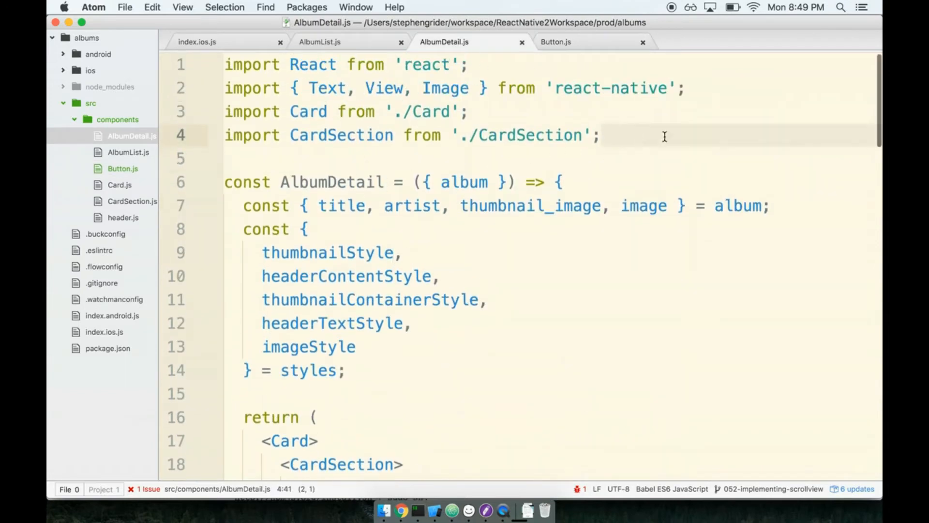
# Insert <CardSection><Button /></CardSection> after the last CardSection in AlbumDetail.js and save
pyautogui.write("import Button from './Button';")
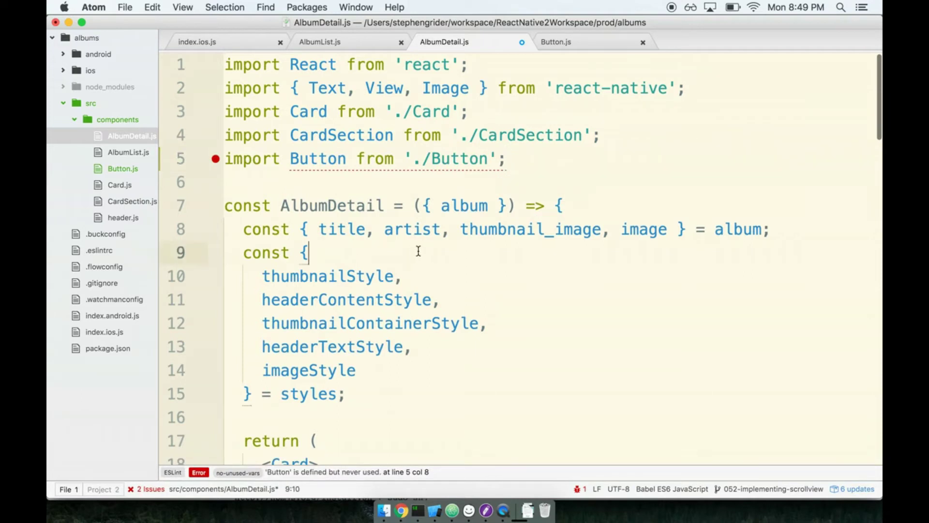
pyautogui.scroll(-3)
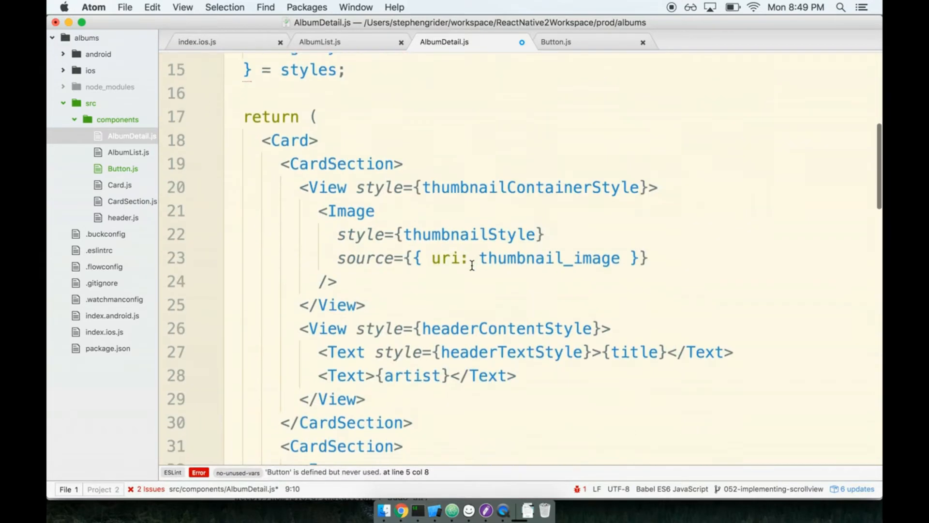
pyautogui.scroll(-3)
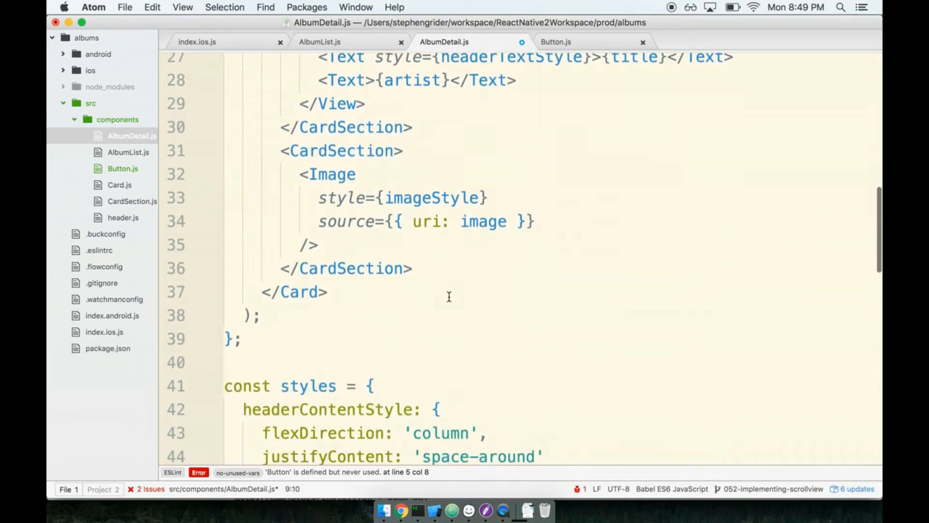
pyautogui.click(413, 268)
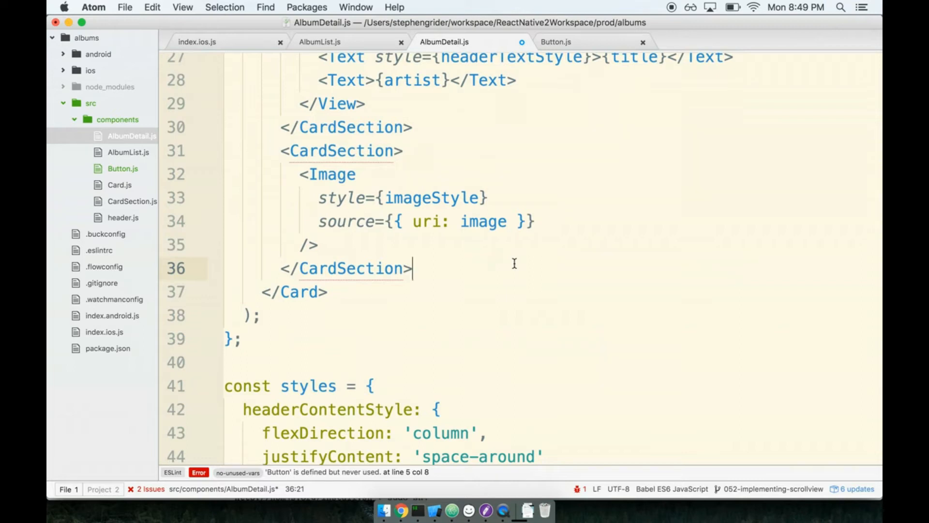
pyautogui.write('<Car')
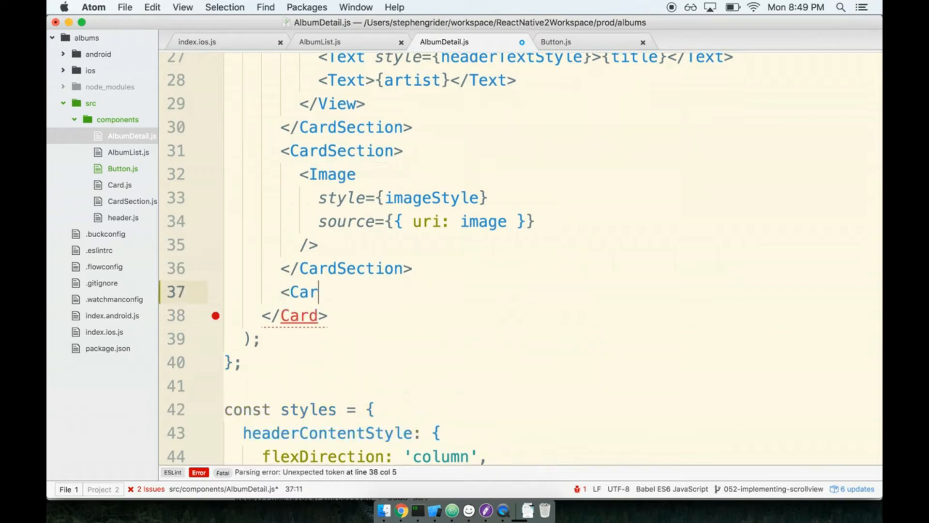
pyautogui.write('dSection>')
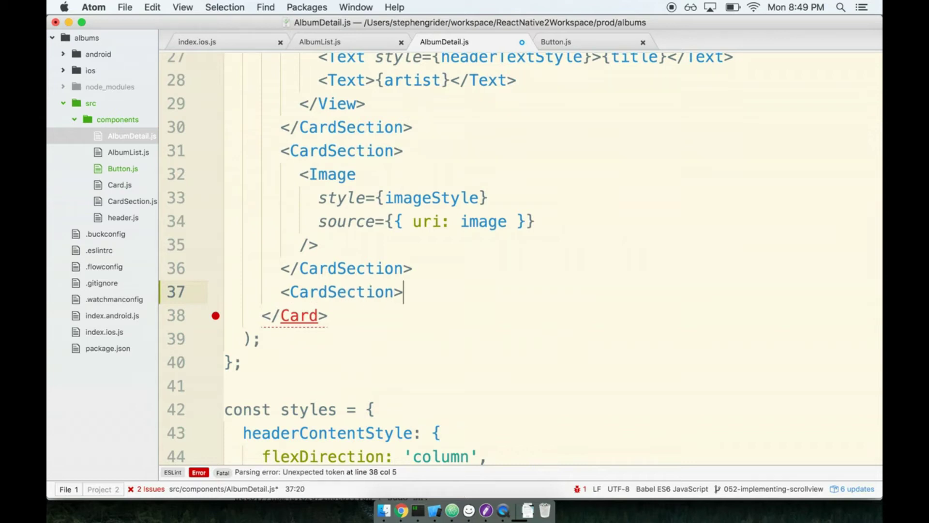
pyautogui.write('</CardSection>')
pyautogui.write('<Bu')
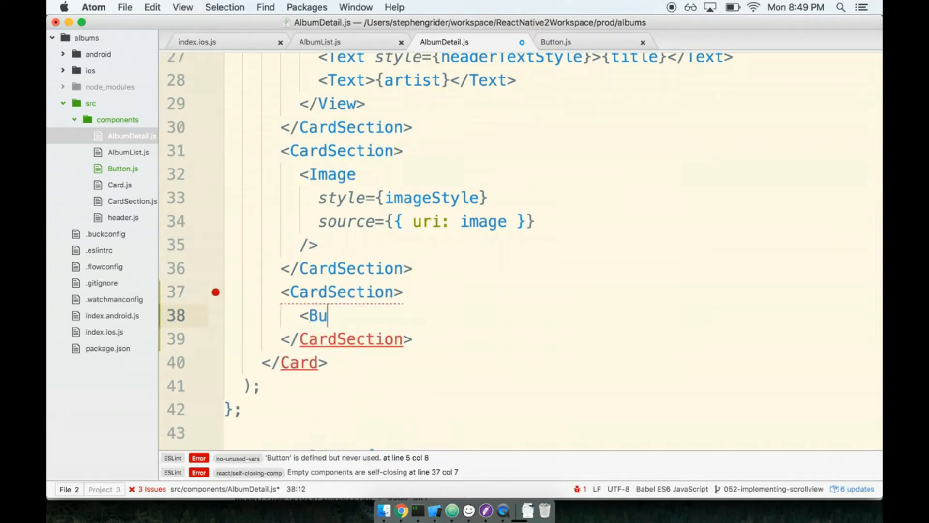
pyautogui.write('tton />')
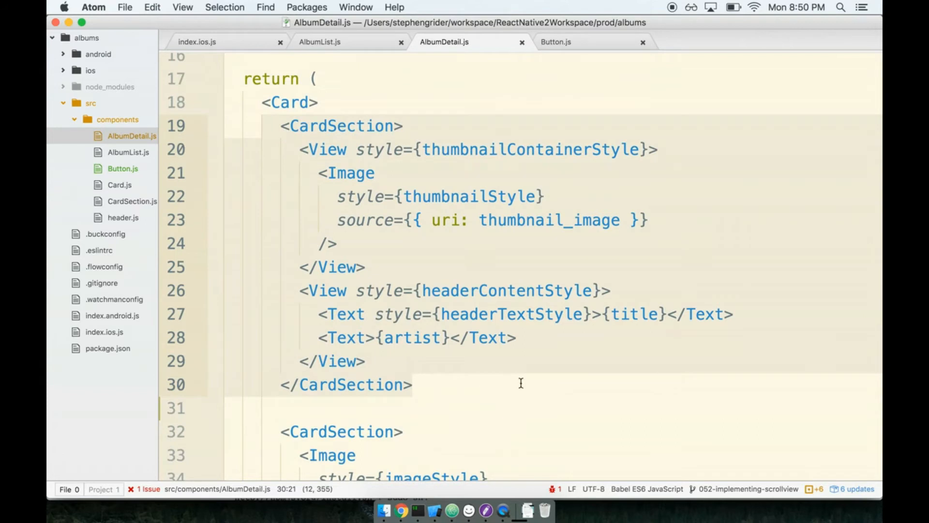
pyautogui.scroll(-3)
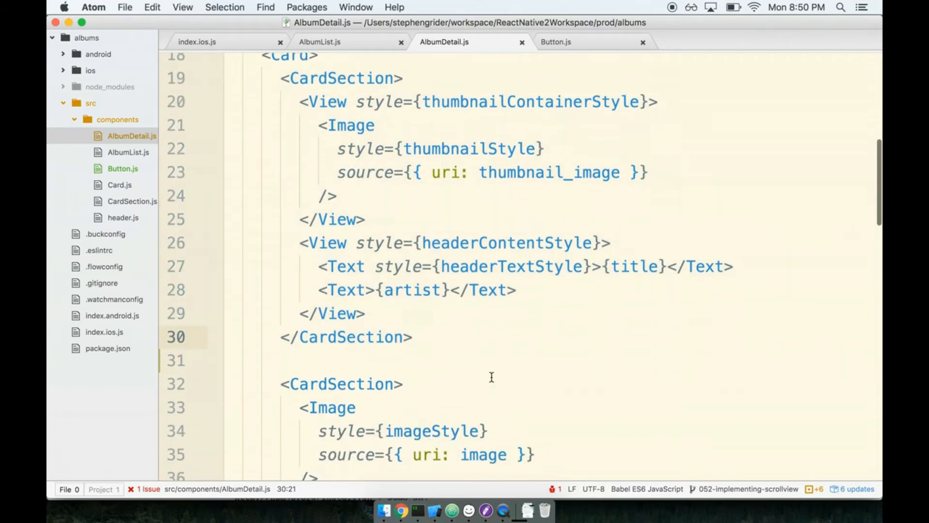
pyautogui.click(556, 42)
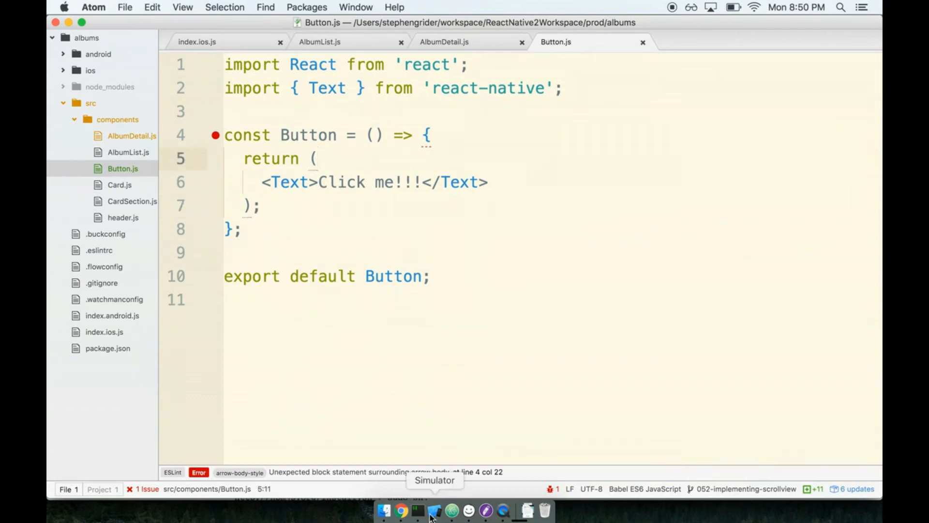
# Bring the iOS Simulator running the Albums app to the front
pyautogui.click(434, 516)
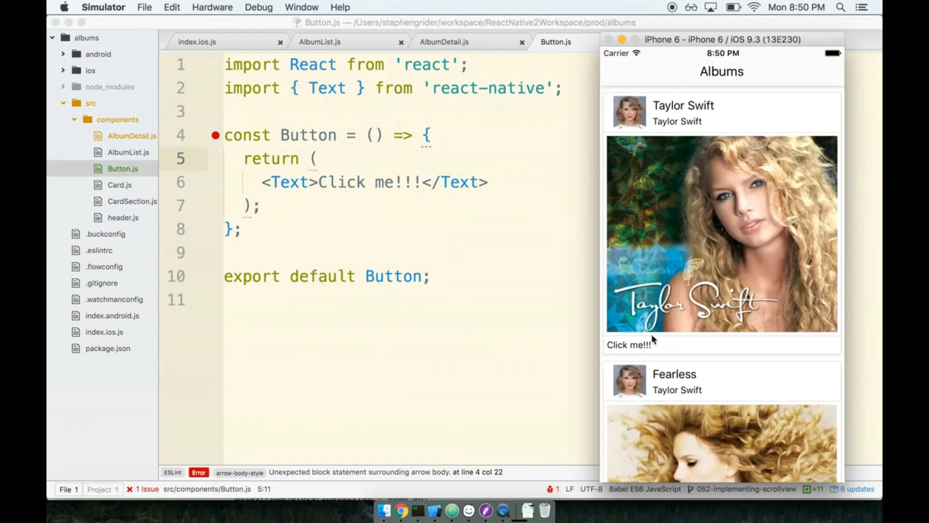
pyautogui.moveTo(632, 350)
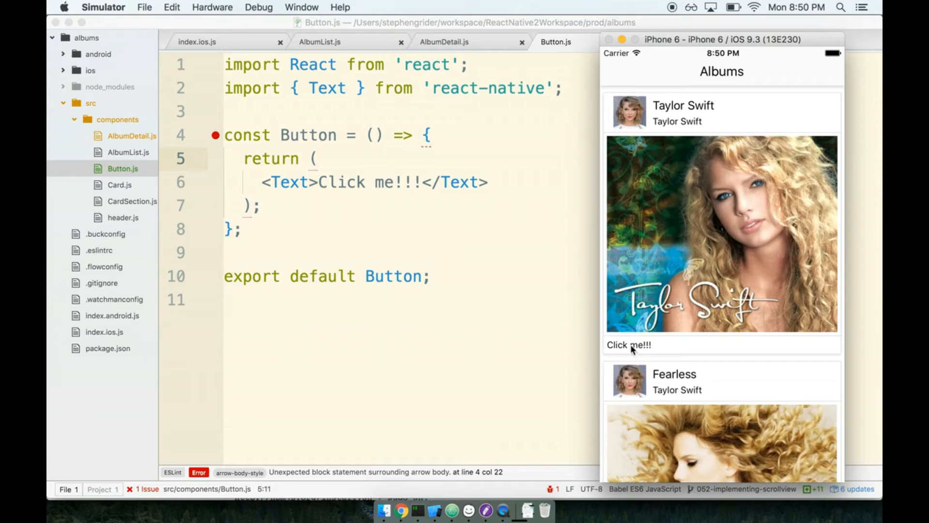
pyautogui.moveTo(638, 348)
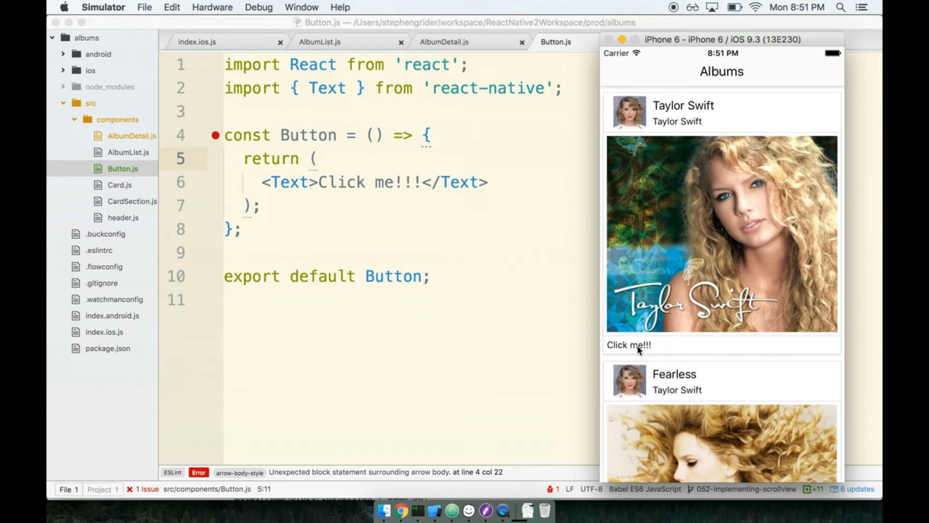
pyautogui.moveTo(533, 317)
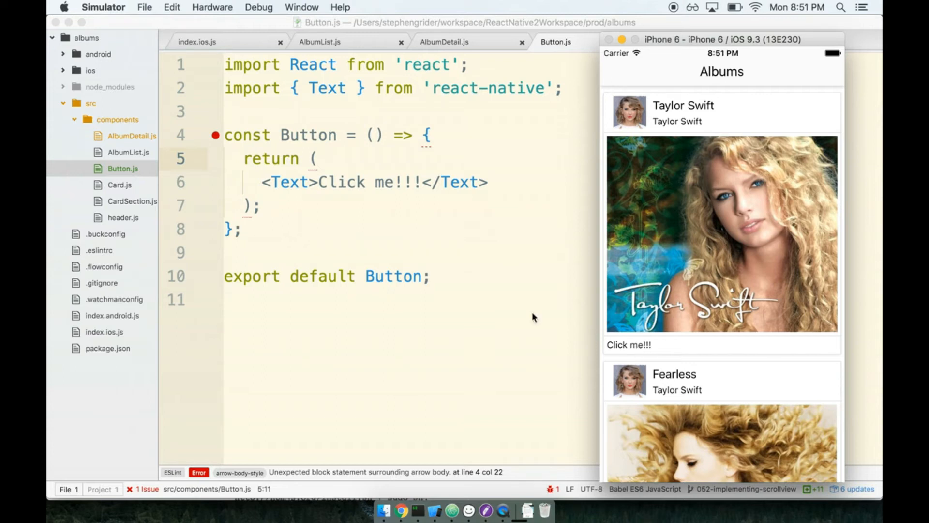
pyautogui.moveTo(268, 192)
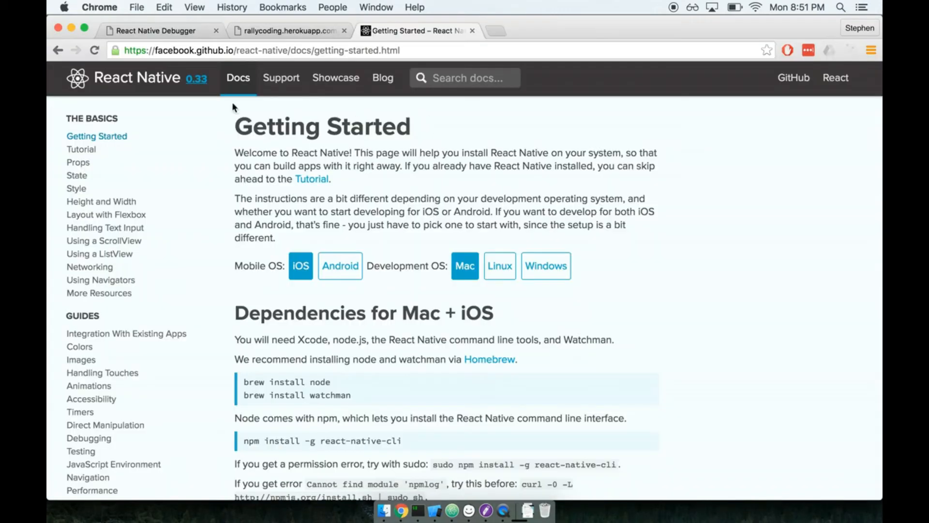
pyautogui.moveTo(473, 189)
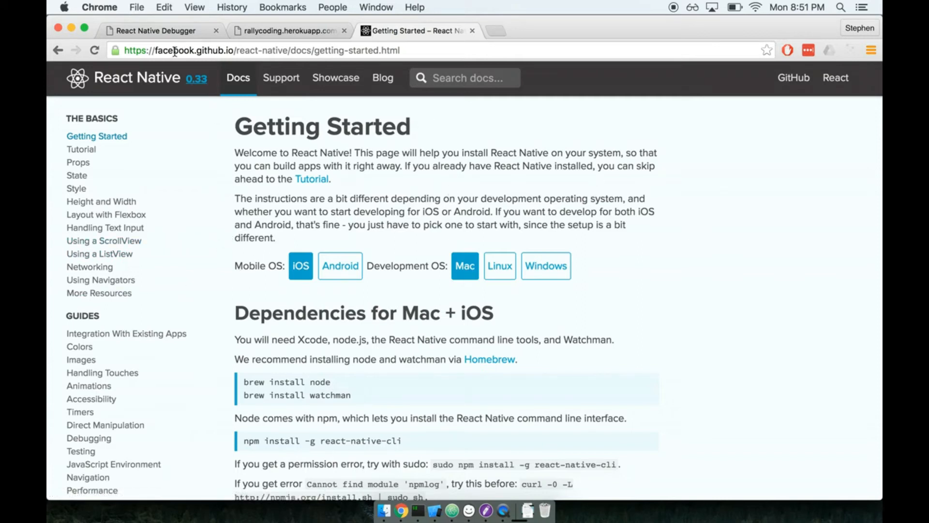
# Scroll the docs sidebar down to the Touchable components and zoom the page in
pyautogui.scroll(-3)
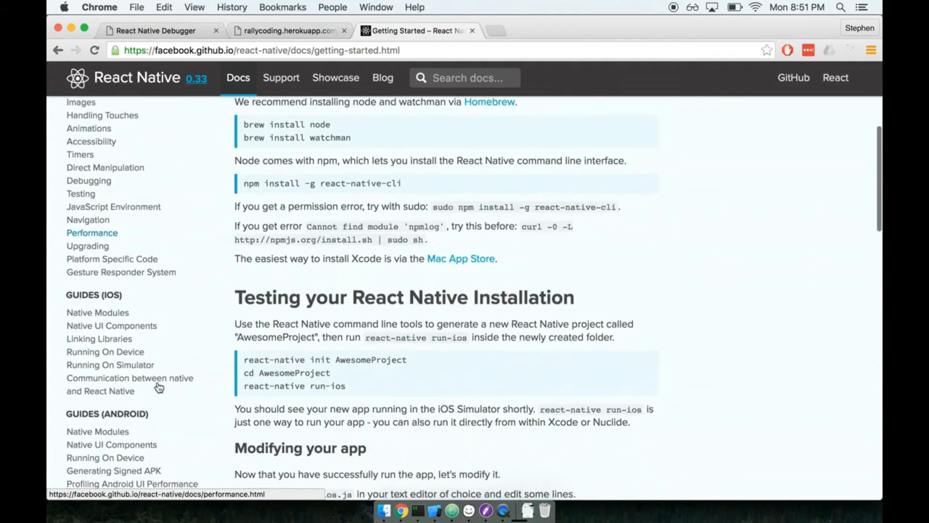
pyautogui.scroll(-3)
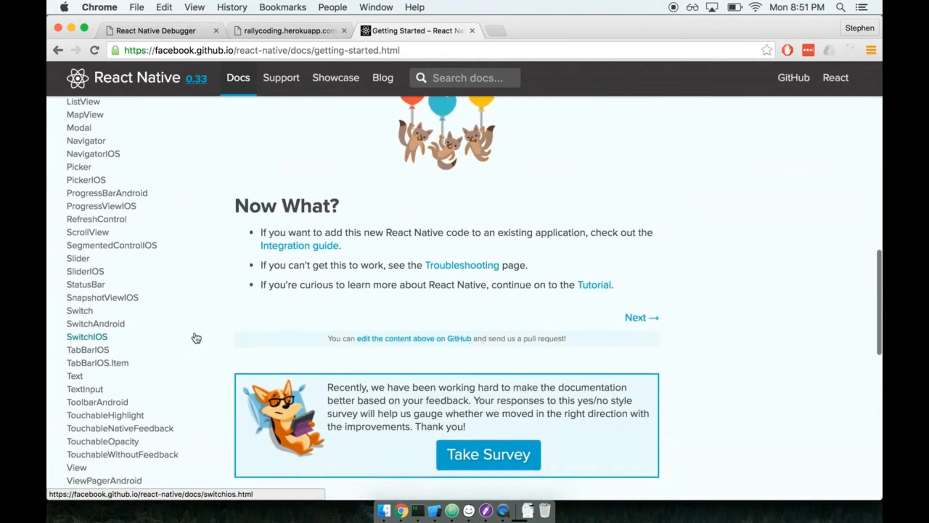
pyautogui.scroll(-3)
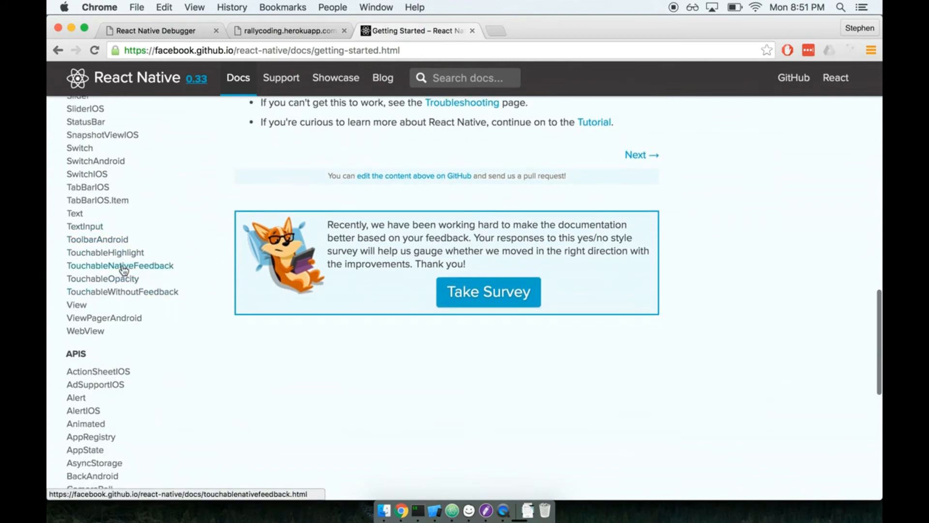
pyautogui.press('cmd+plus')
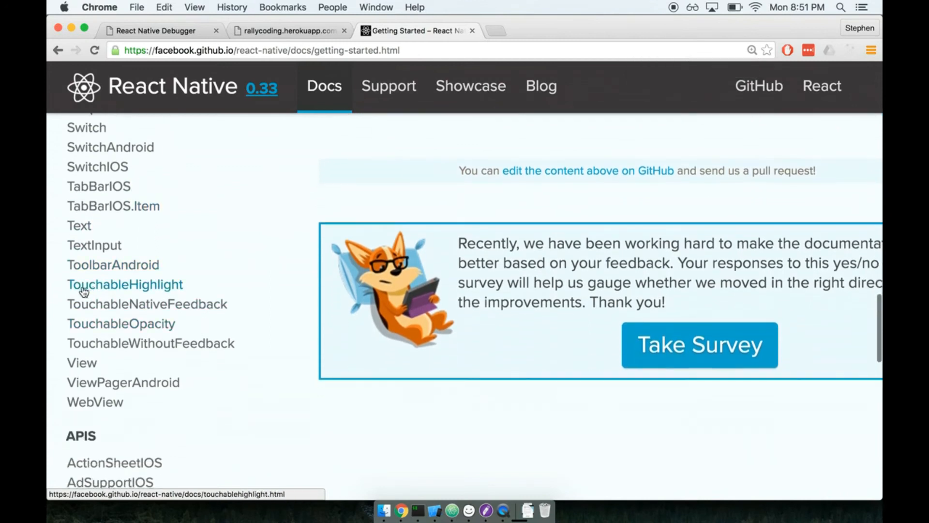
pyautogui.moveTo(116, 304)
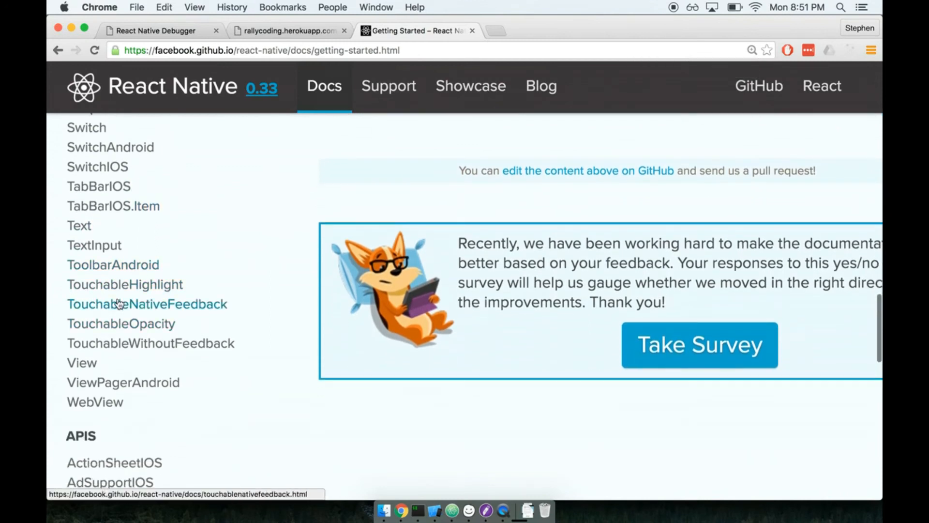
pyautogui.moveTo(128, 329)
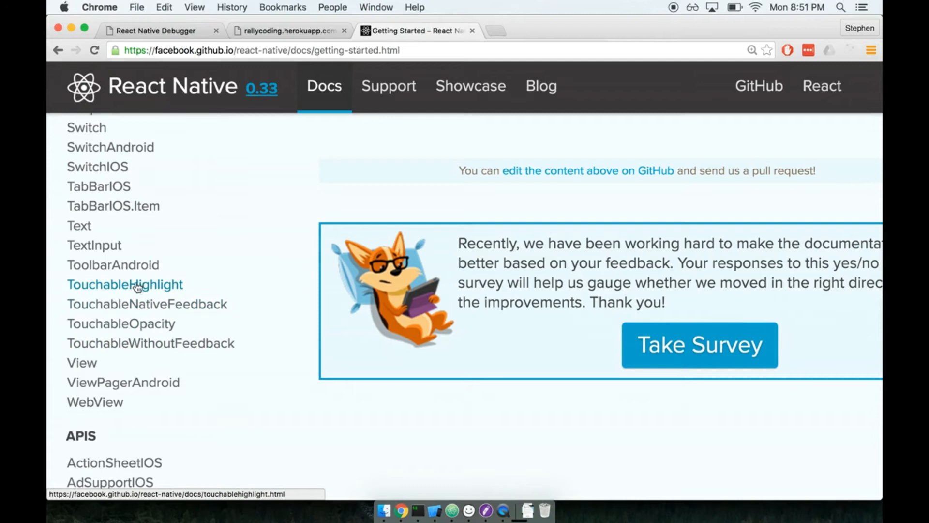
pyautogui.moveTo(155, 329)
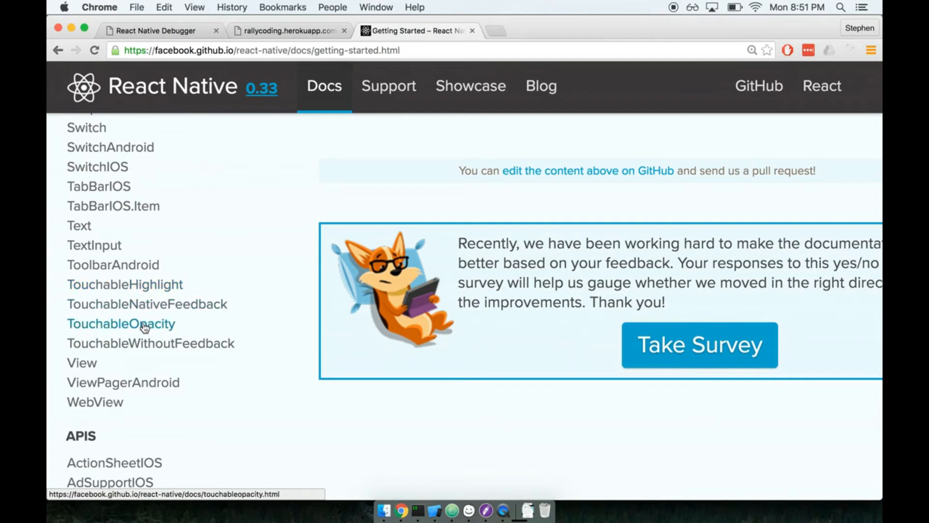
pyautogui.moveTo(342, 318)
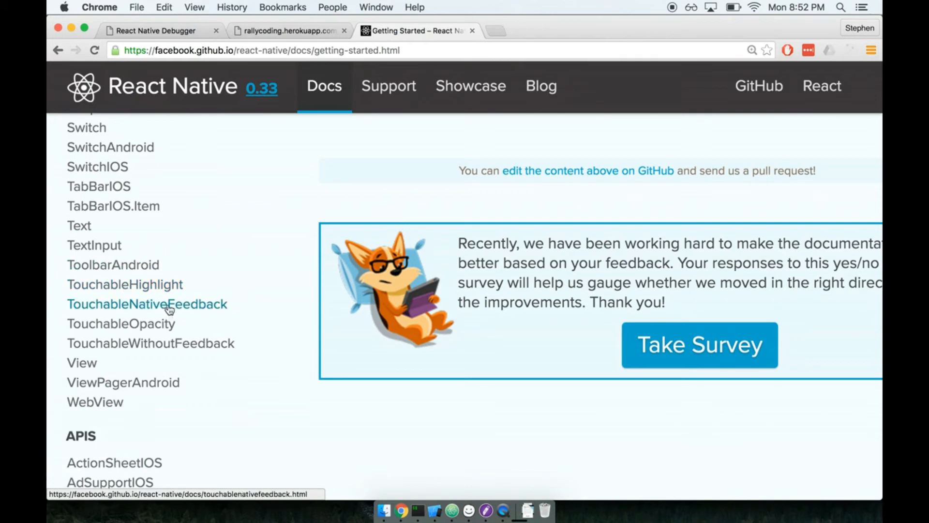
pyautogui.moveTo(137, 323)
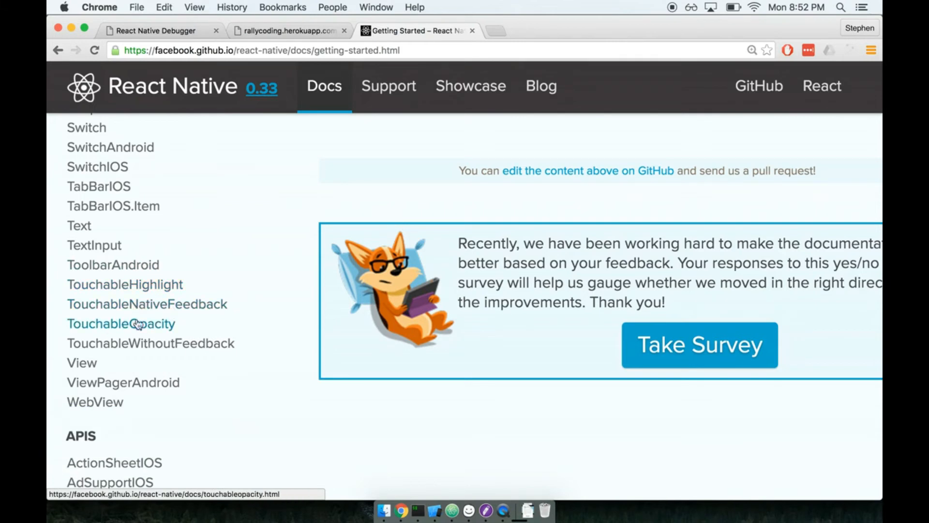
pyautogui.moveTo(268, 317)
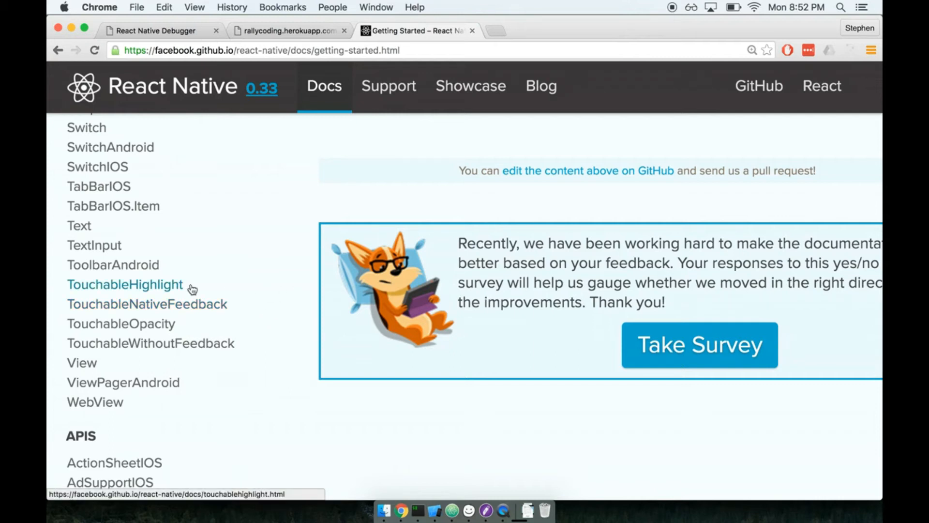
pyautogui.moveTo(126, 285)
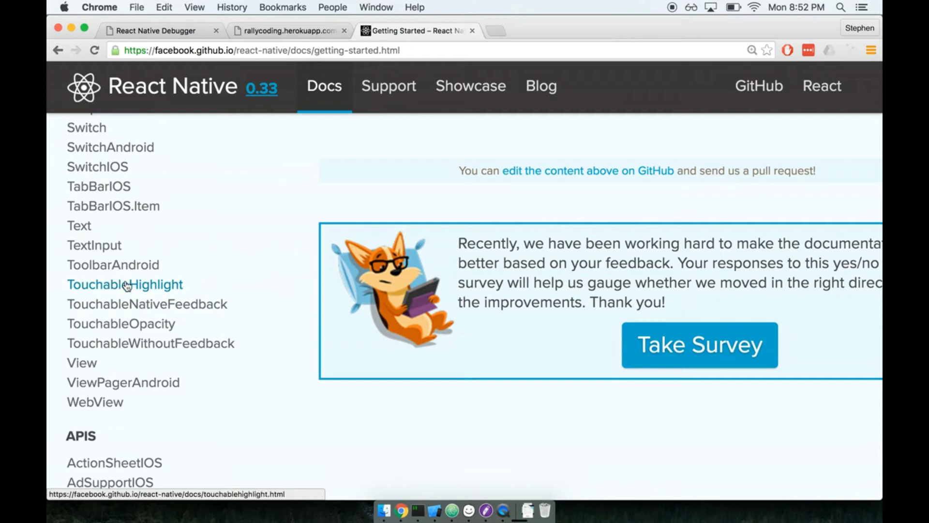
pyautogui.moveTo(109, 293)
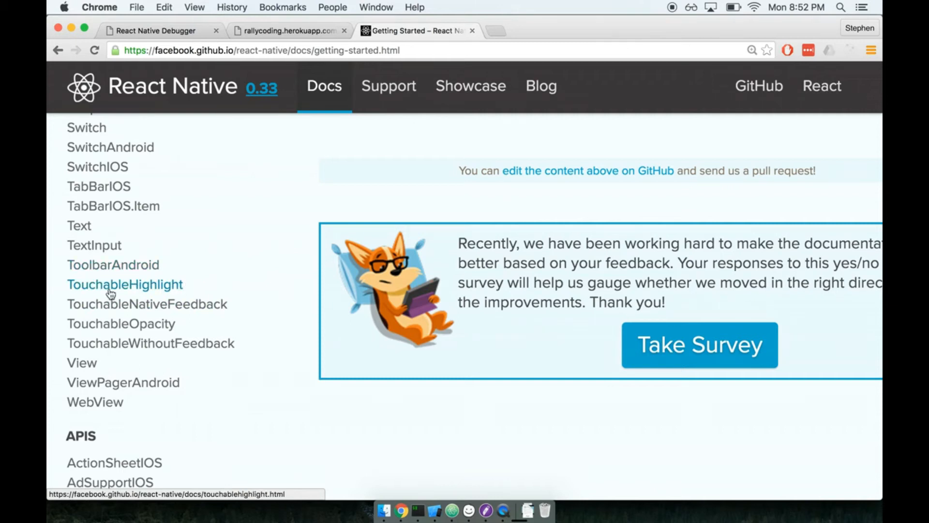
pyautogui.moveTo(142, 296)
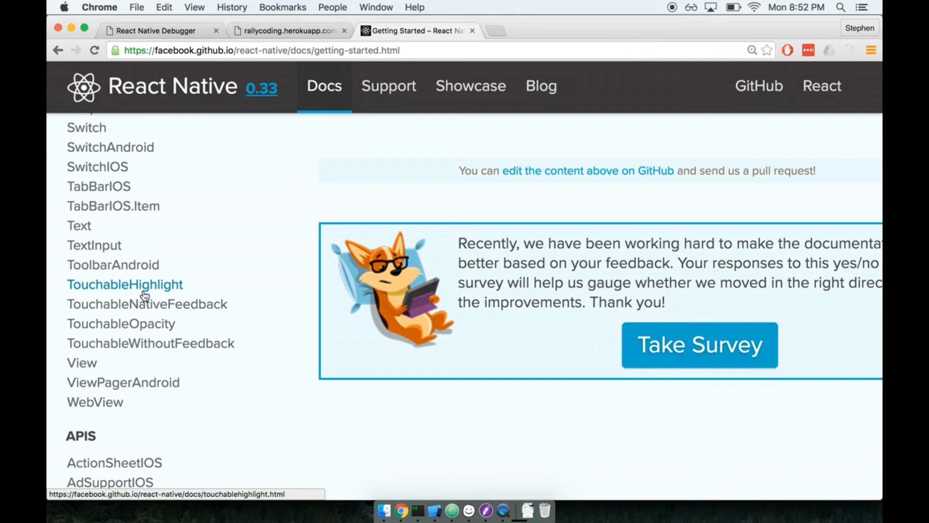
pyautogui.moveTo(160, 300)
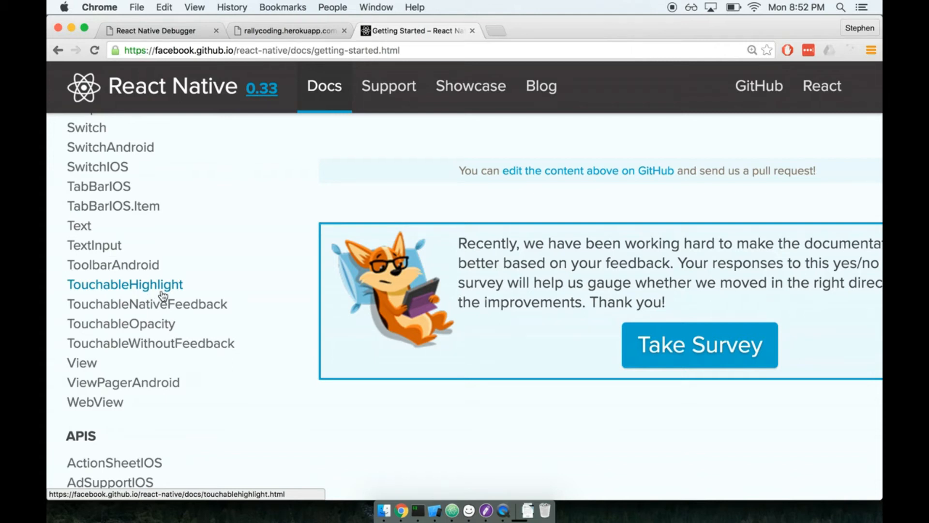
pyautogui.moveTo(153, 294)
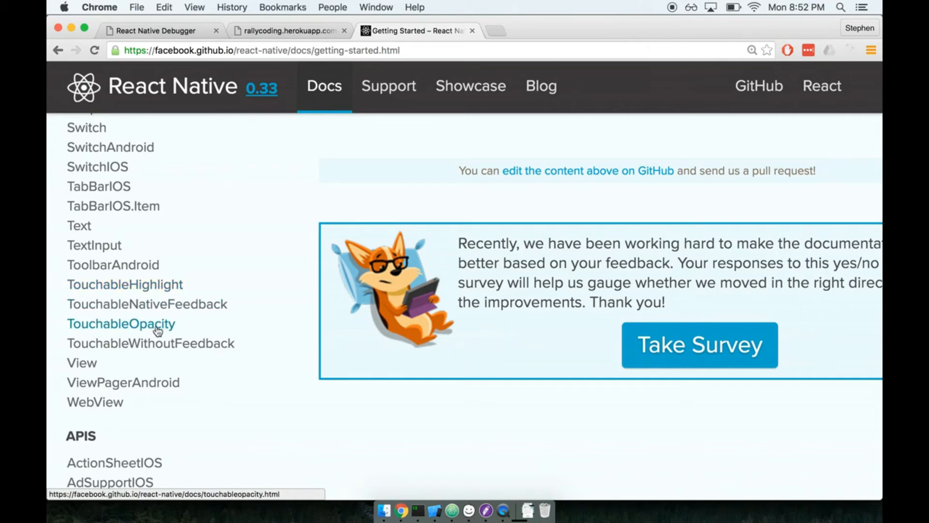
pyautogui.moveTo(169, 304)
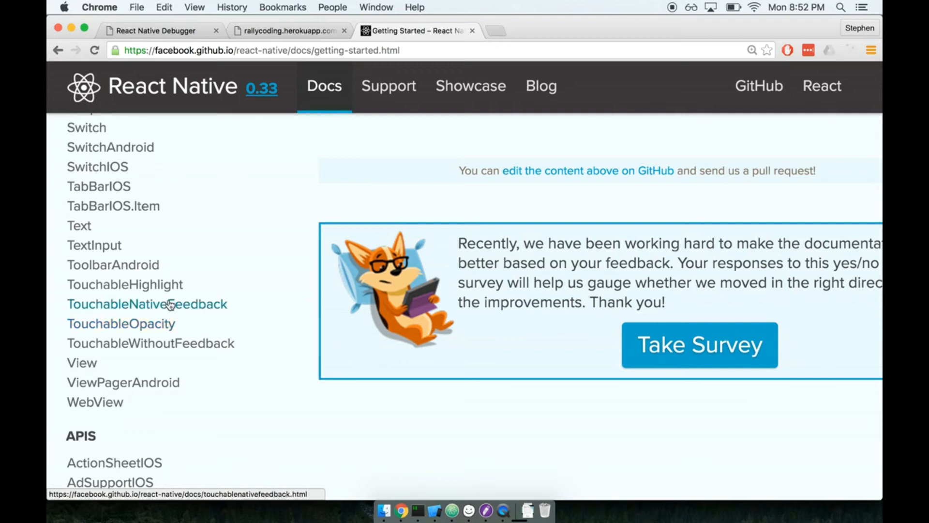
pyautogui.moveTo(140, 323)
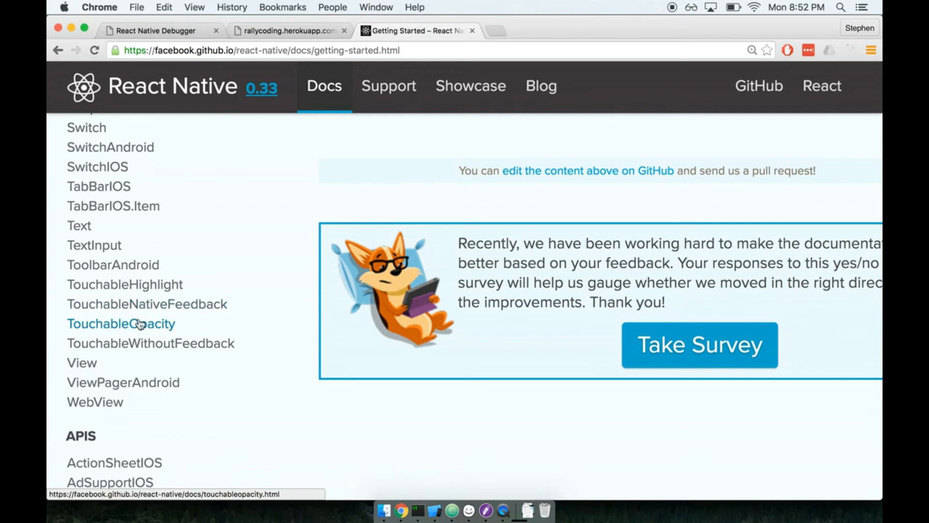
pyautogui.moveTo(153, 326)
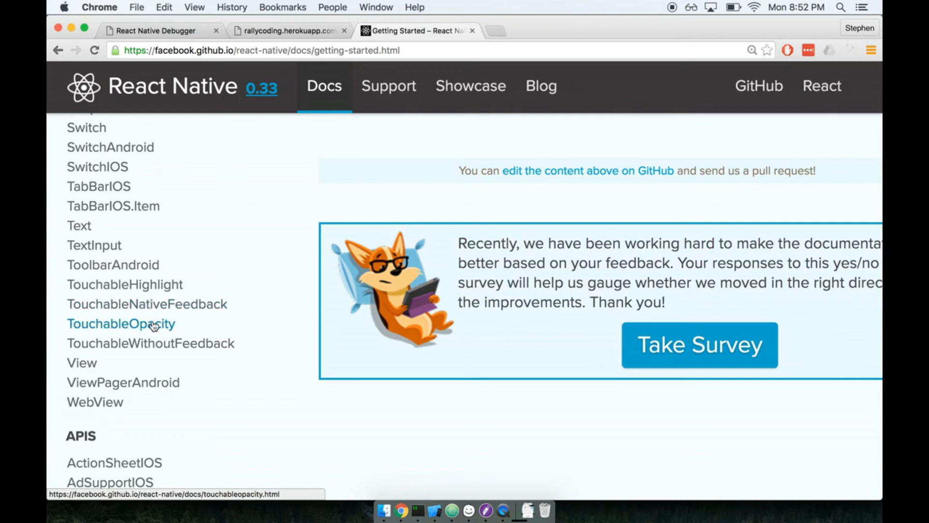
pyautogui.moveTo(149, 330)
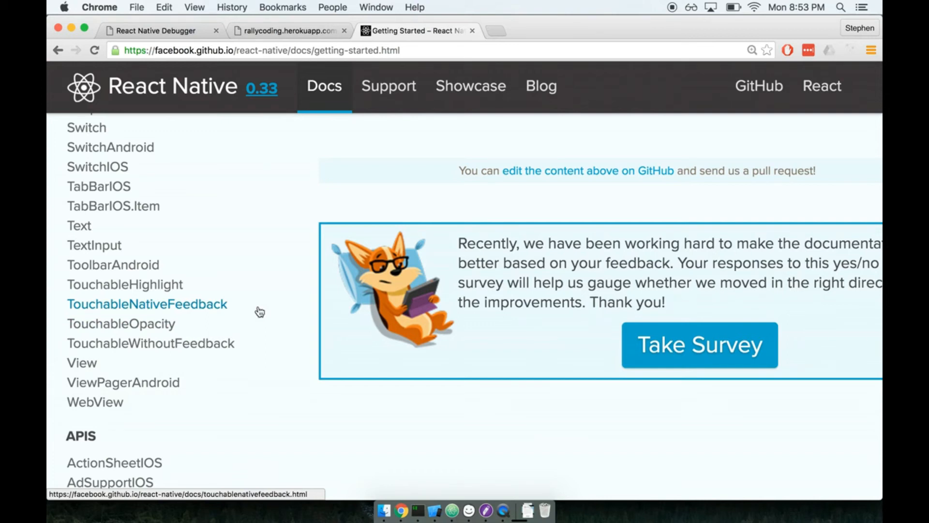
pyautogui.moveTo(104, 327)
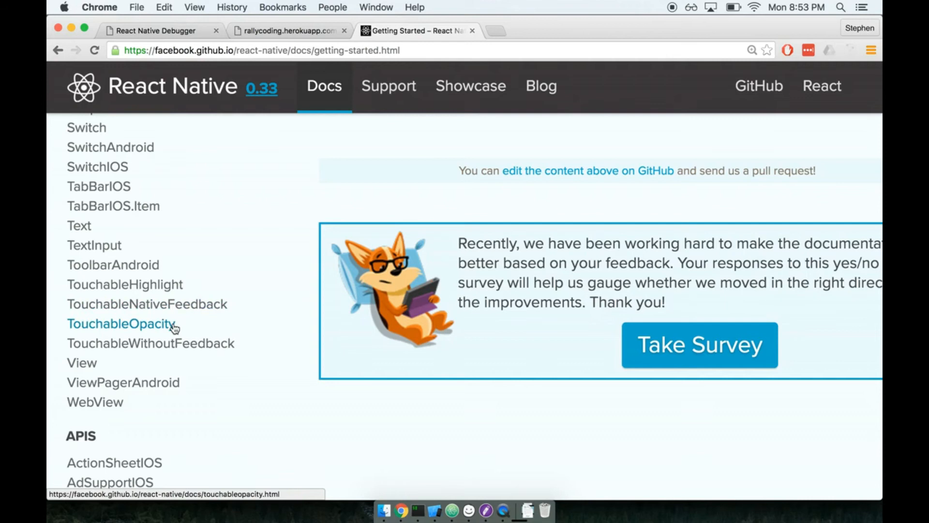
pyautogui.moveTo(157, 328)
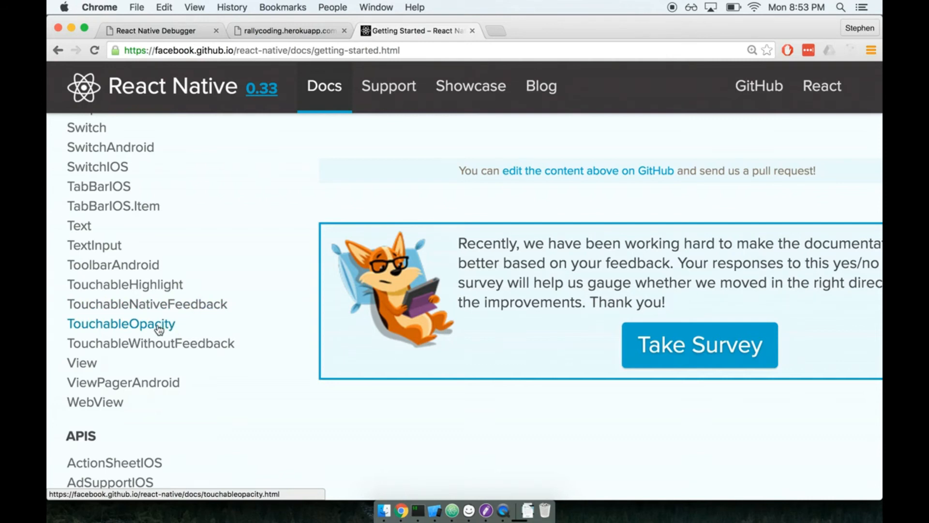
# Open the TouchableOpacity docs and scroll through its example to the activeOpacity prop
pyautogui.click(121, 324)
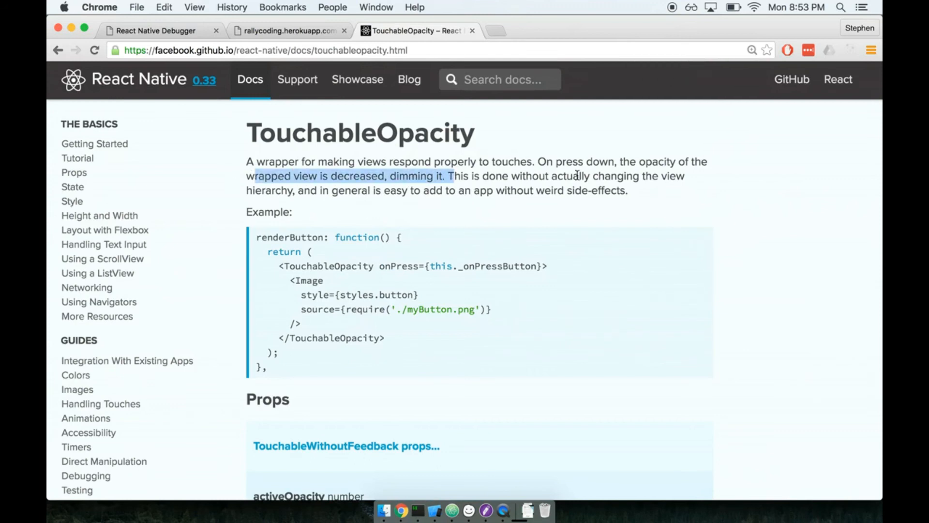
pyautogui.scroll(-3)
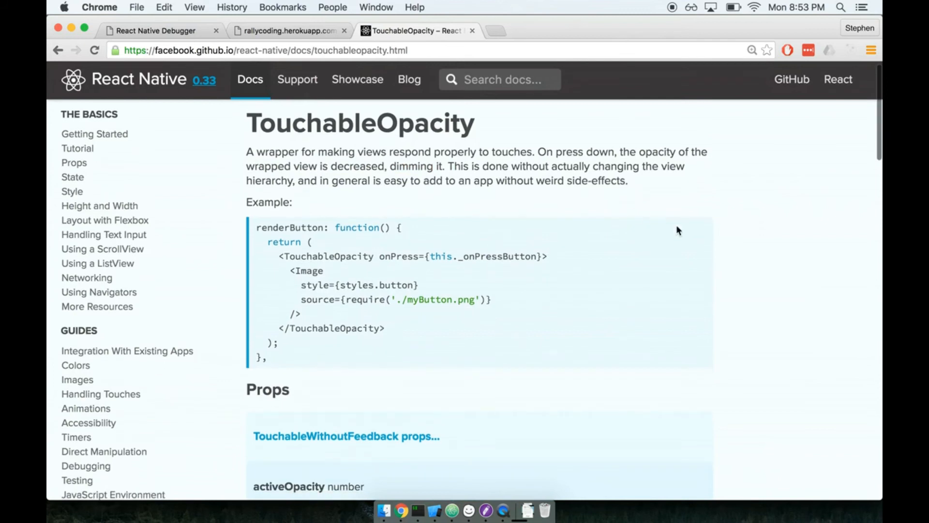
pyautogui.scroll(-3)
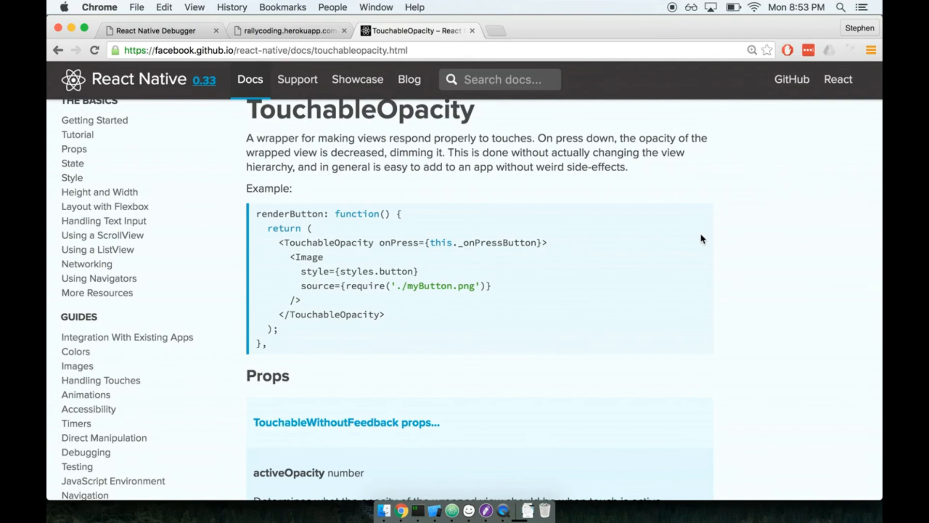
pyautogui.moveTo(451, 510)
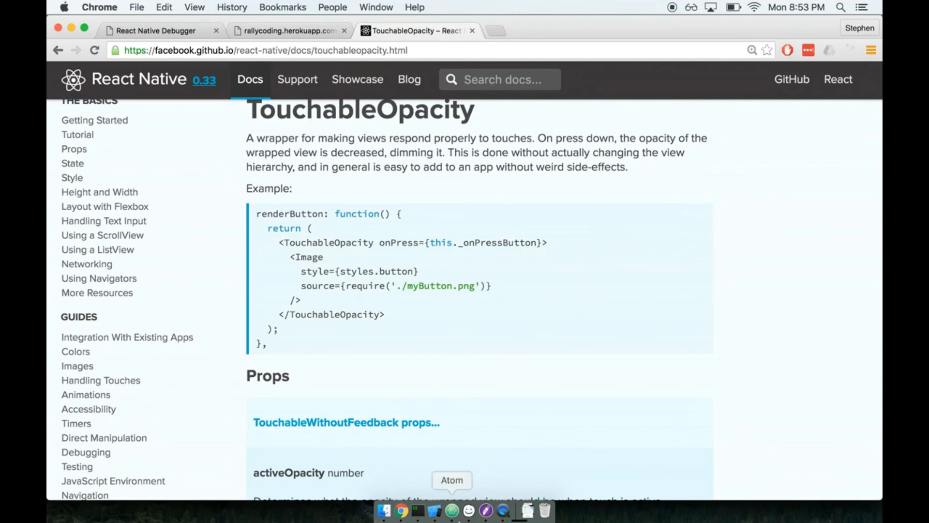
# Add TouchableOpacity to the react-native import in Button.js
pyautogui.click(453, 511)
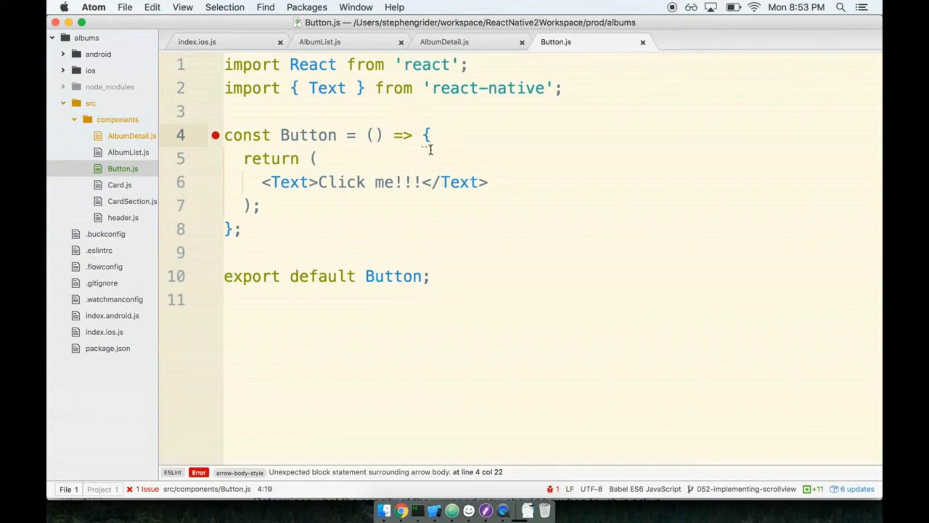
pyautogui.click(393, 136)
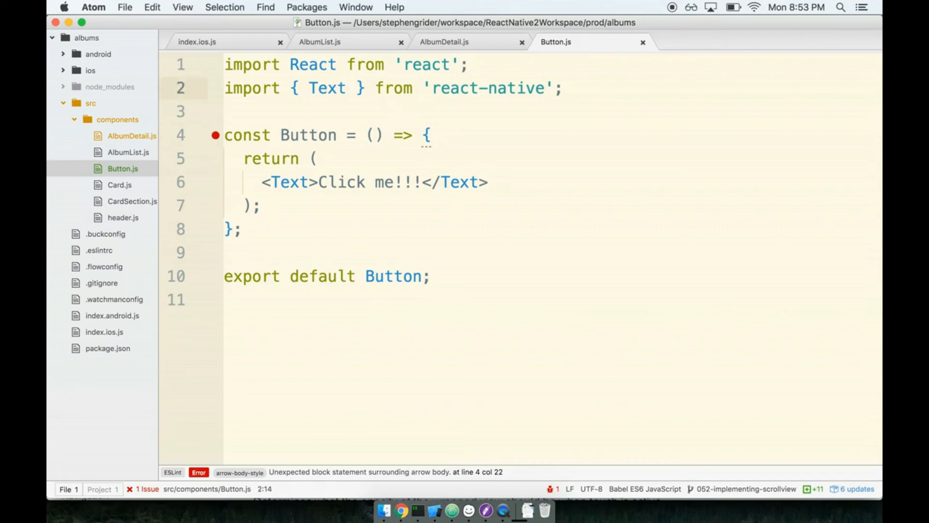
pyautogui.write(', Touchable')
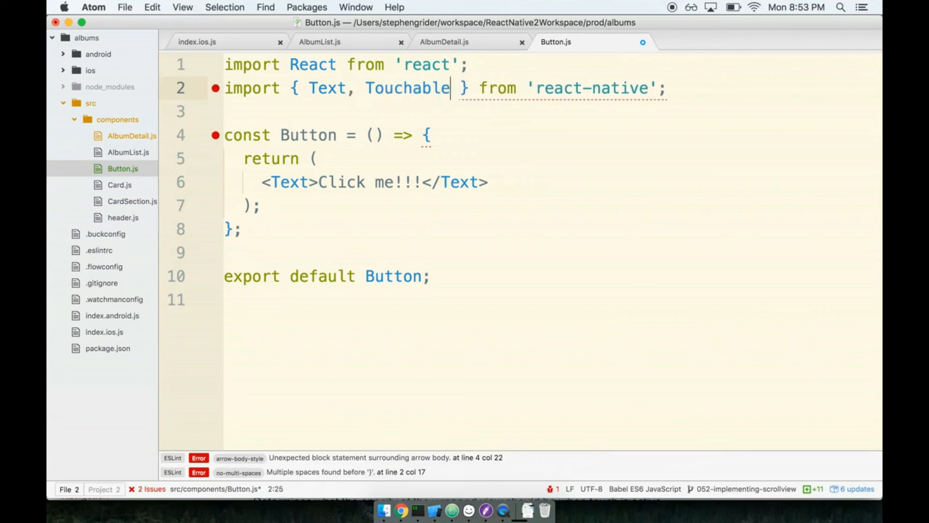
pyautogui.write('Opacity')
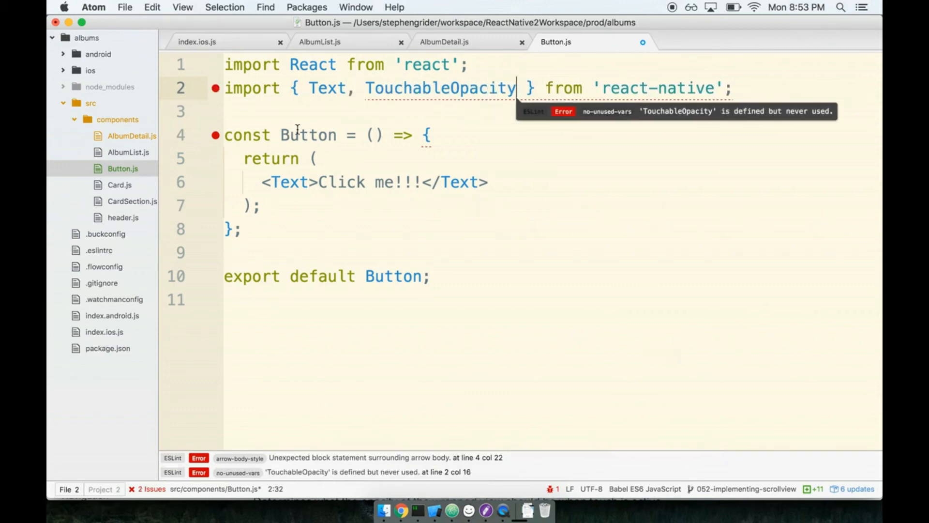
pyautogui.click(431, 175)
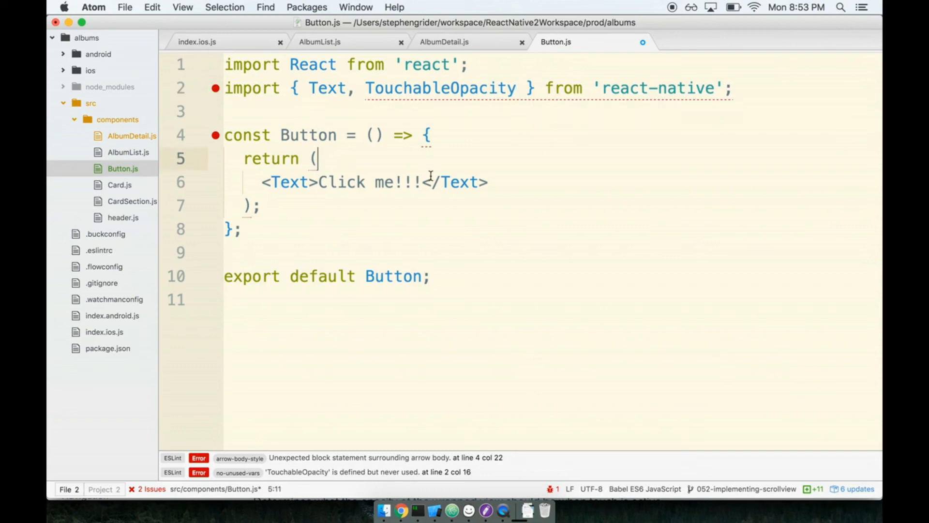
pyautogui.click(440, 88)
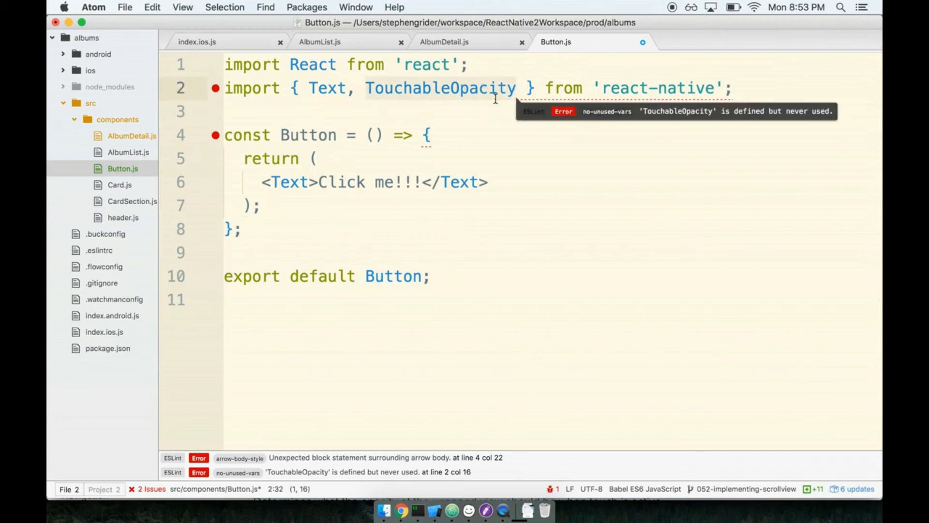
pyautogui.moveTo(360, 157)
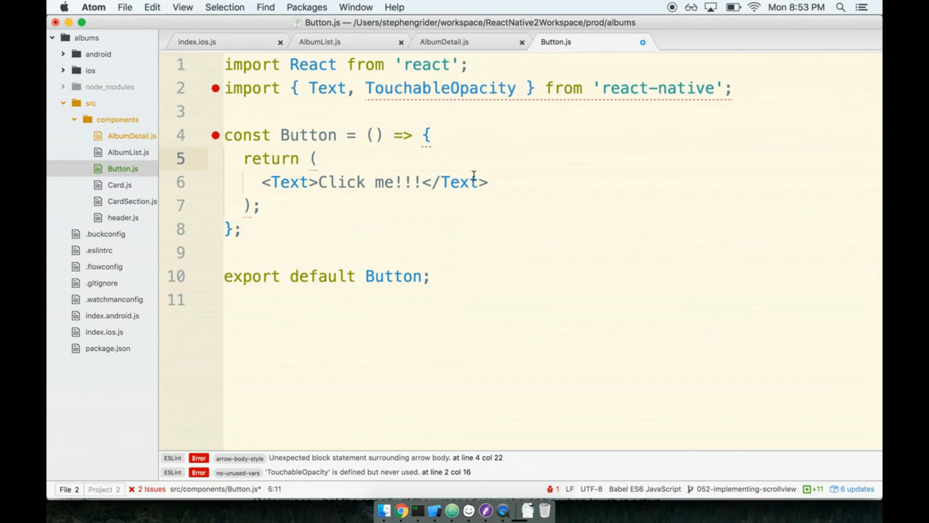
# Wrap the Click me!!! Text element in TouchableOpacity opening and closing tags
pyautogui.click(261, 182)
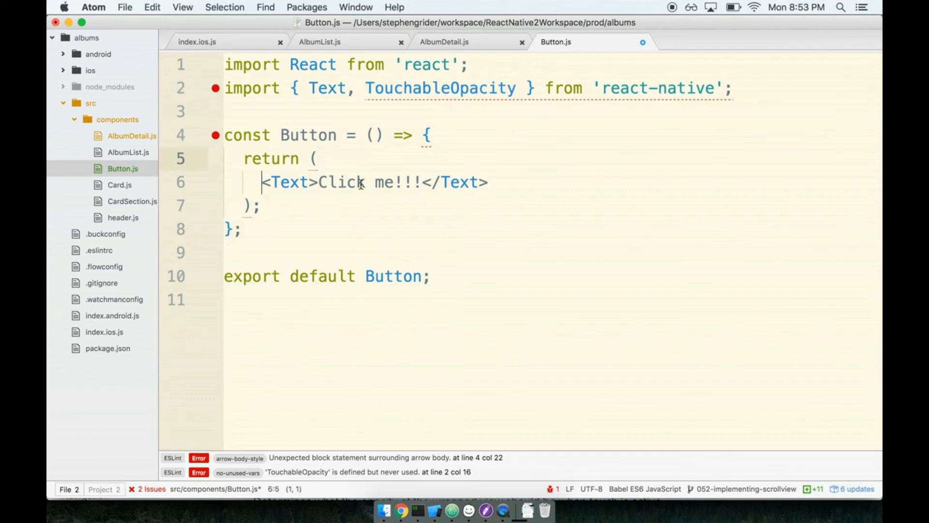
pyautogui.click(569, 183)
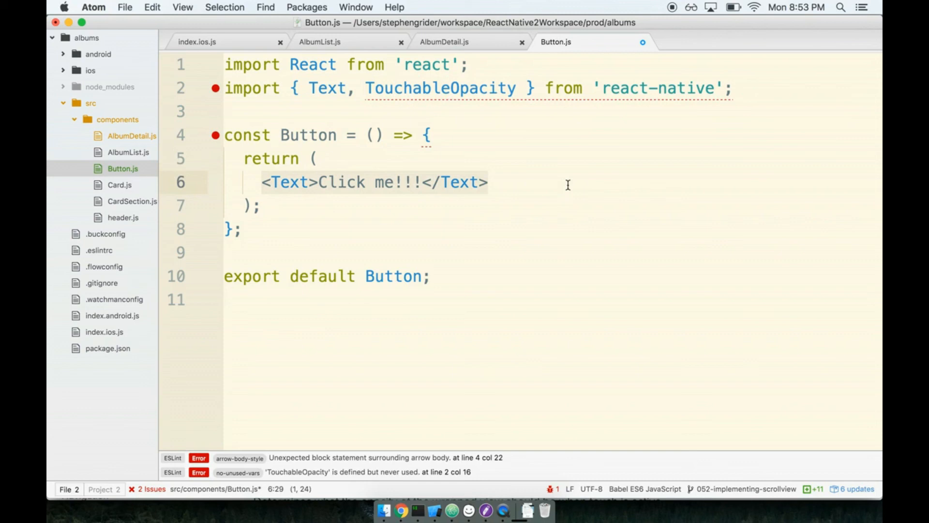
pyautogui.press('Enter')
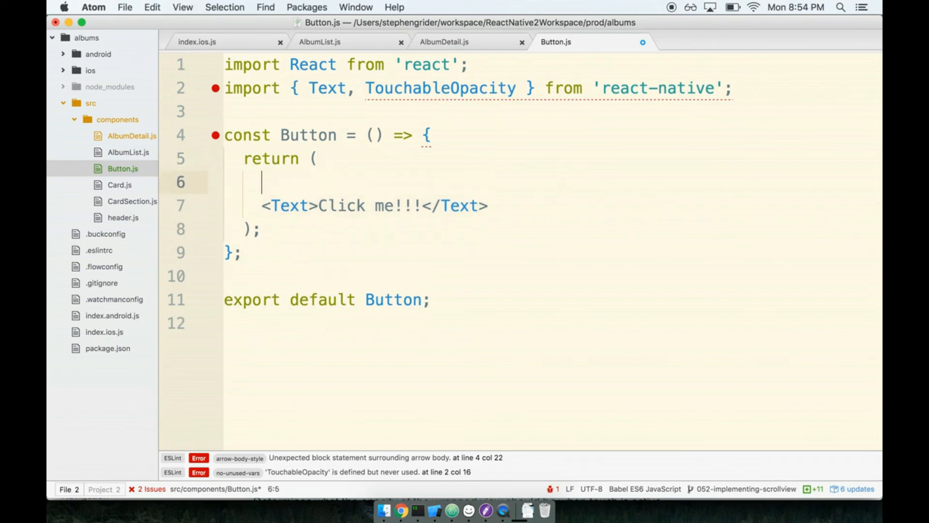
pyautogui.write('<Touch')
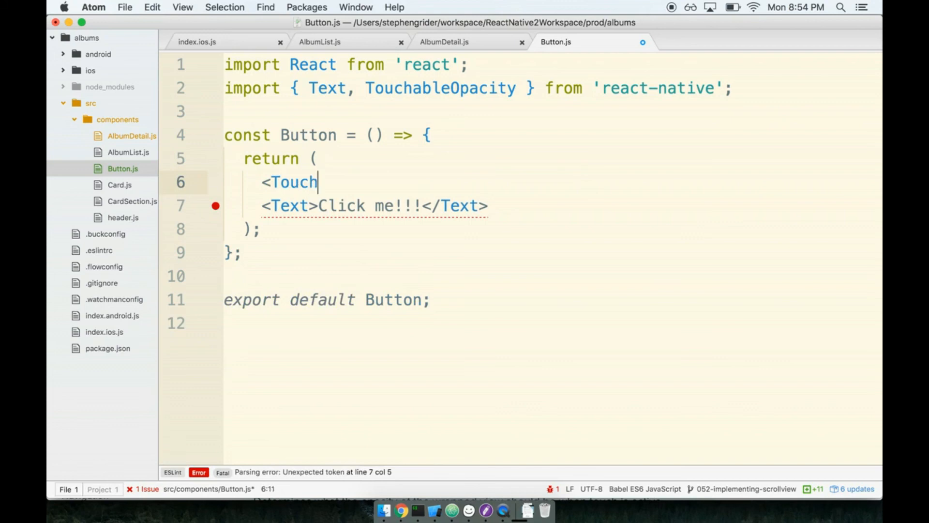
pyautogui.write('ableOpacity>')
pyautogui.write('</')
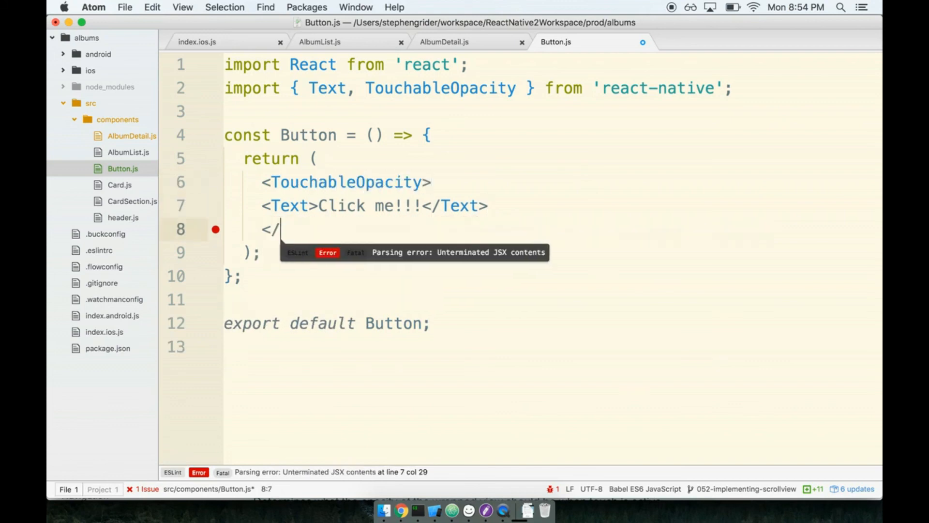
pyautogui.write('TouchableOpacity>')
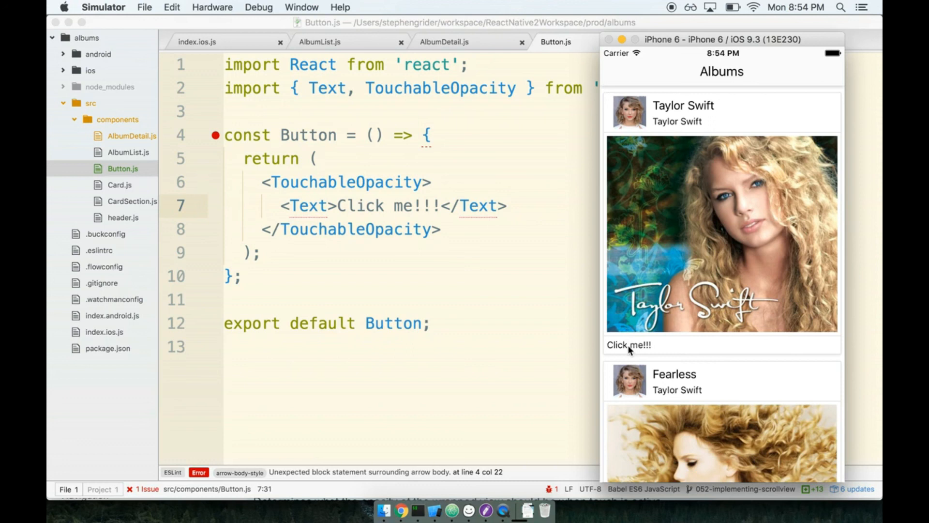
pyautogui.moveTo(670, 352)
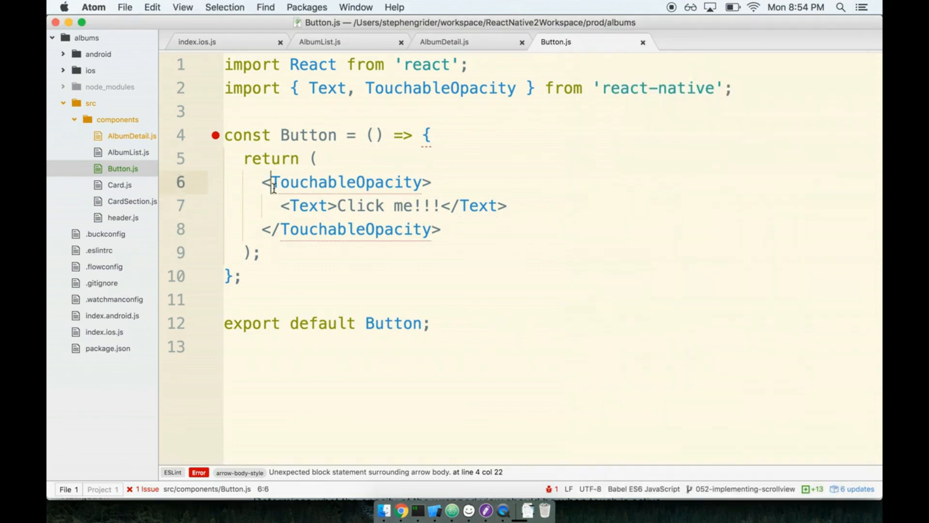
# Select the opening TouchableOpacity tag in Button.js
pyautogui.doubleClick(344, 183)
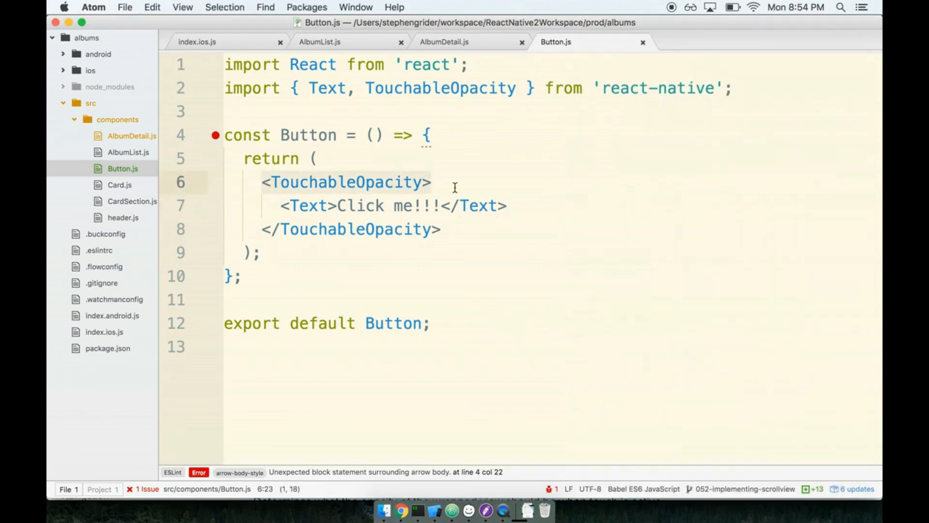